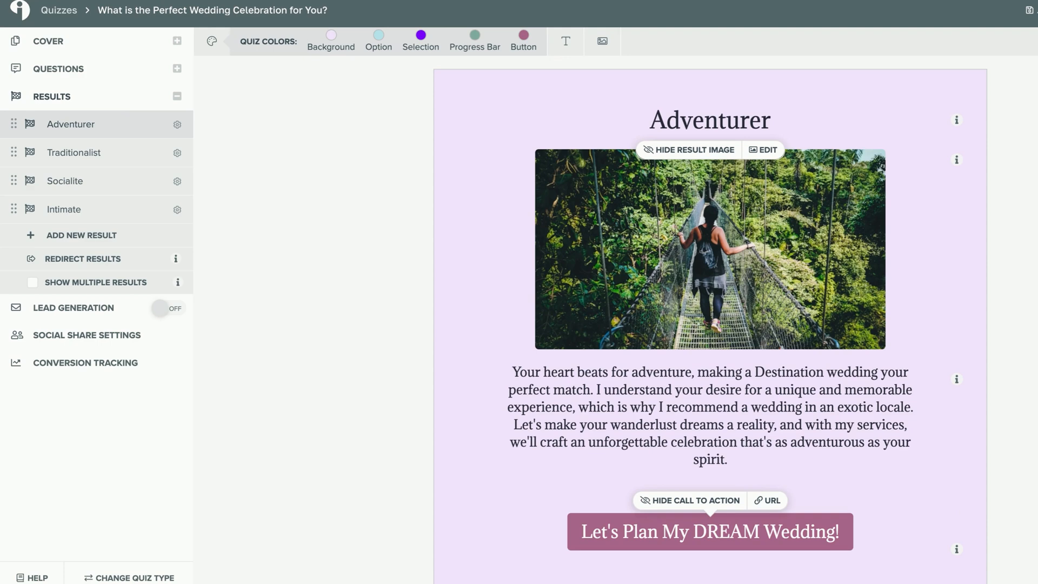
Step: Review the Traditionalist, Socialite and Intimate result pages in turn
{"action": "left_click", "coordinate": [74, 153]}
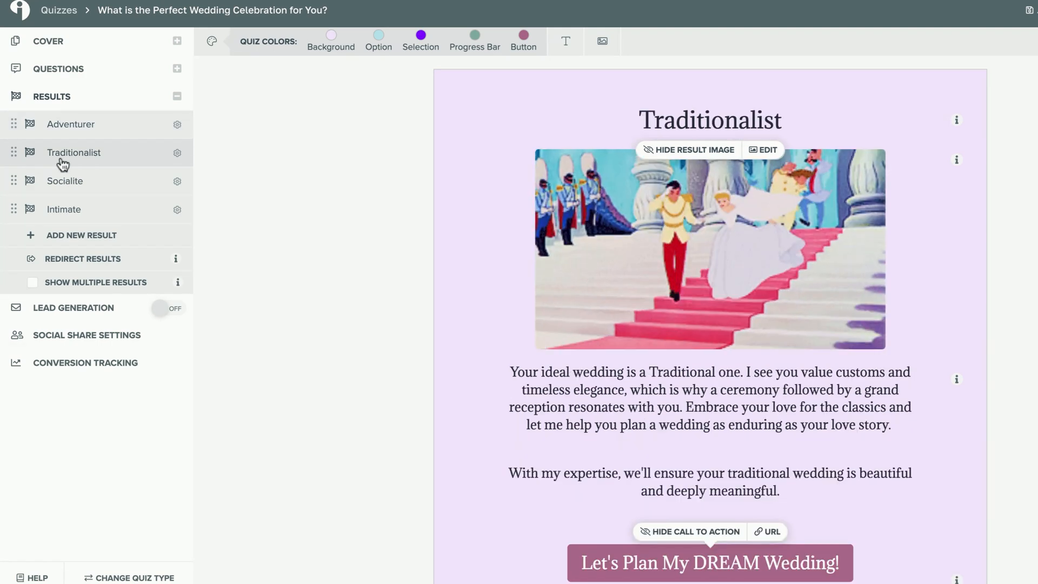
{"action": "left_click", "coordinate": [65, 180]}
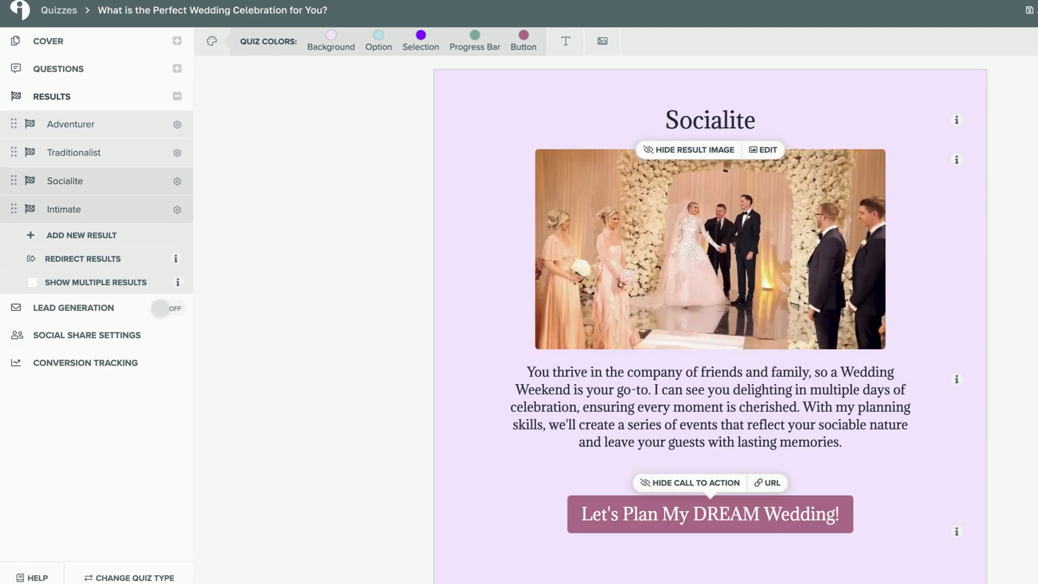
{"action": "left_click", "coordinate": [64, 208]}
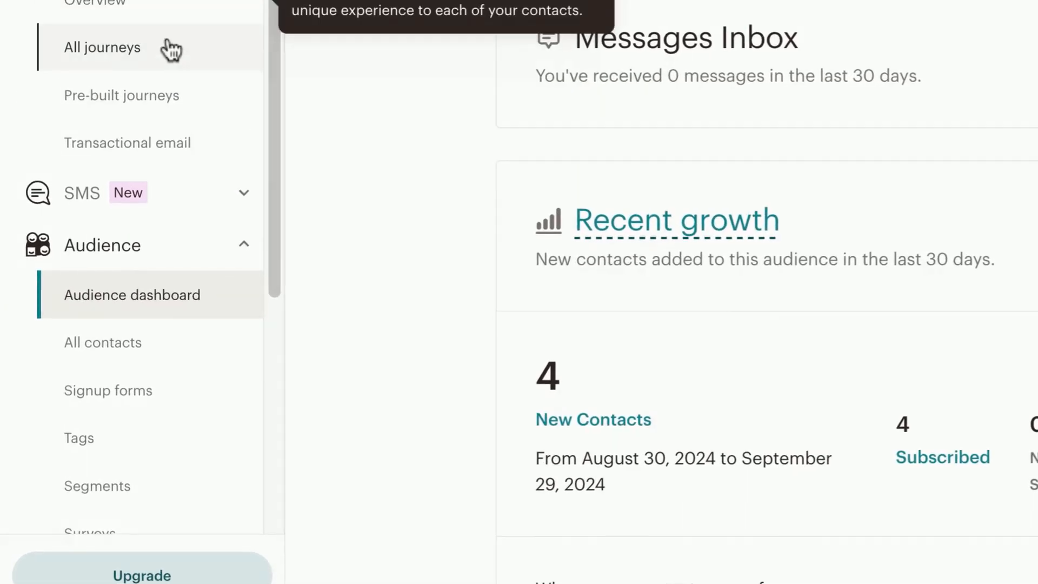
Step: From the audience's Tags page, create tags named after the four quiz results
{"action": "left_click", "coordinate": [78, 438]}
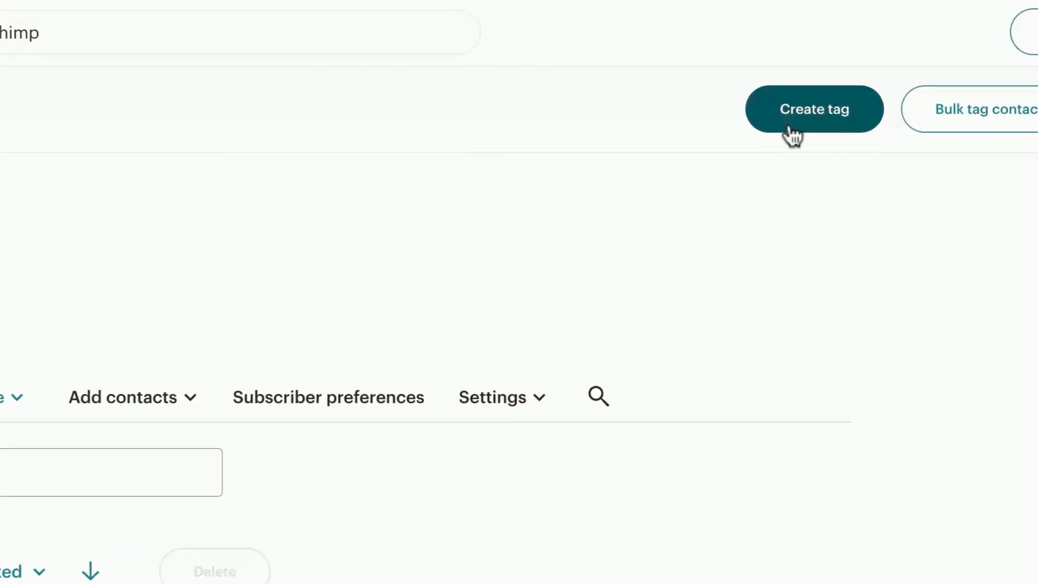
{"action": "left_click", "coordinate": [813, 108]}
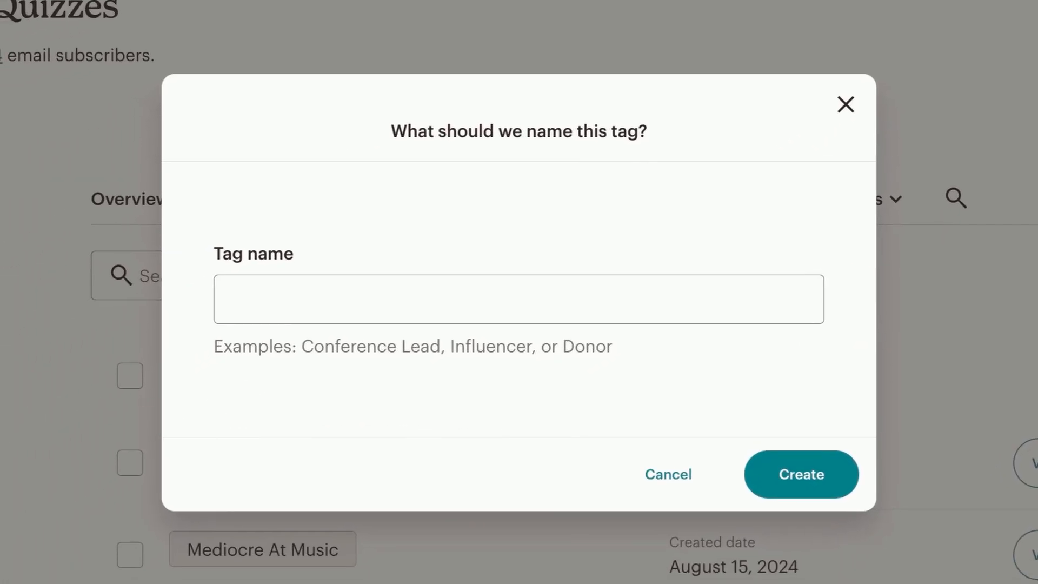
{"action": "mouse_move", "coordinate": [462, 283]}
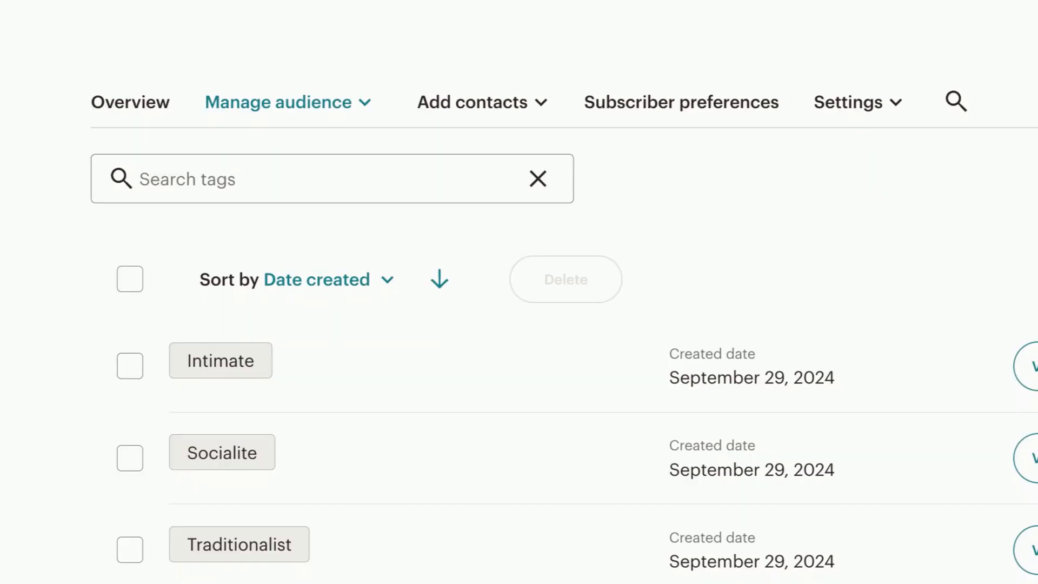
{"action": "scroll", "scroll_direction": "up", "scroll_amount": 3}
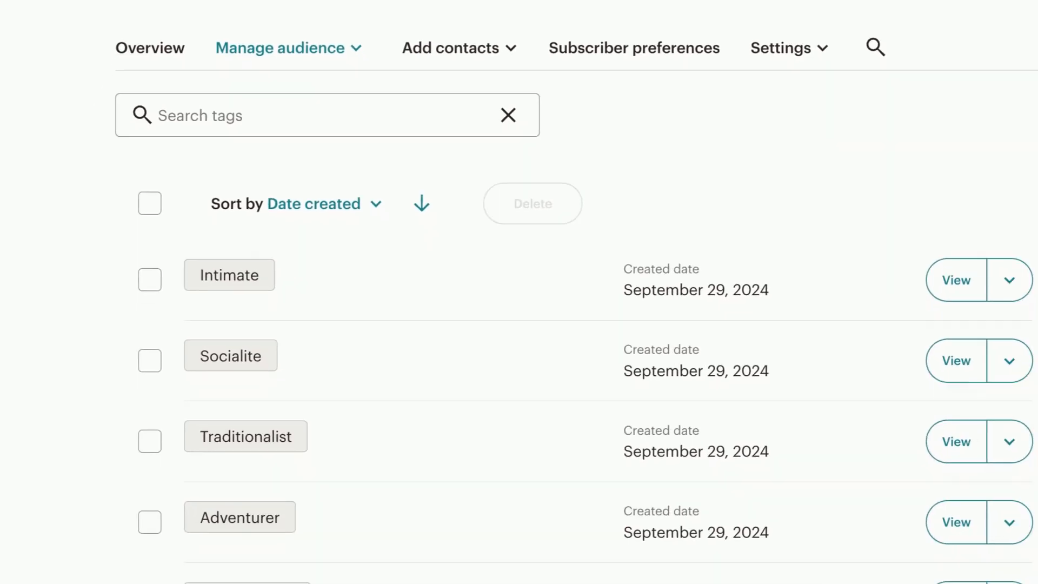
{"action": "scroll", "scroll_direction": "up", "scroll_amount": 3}
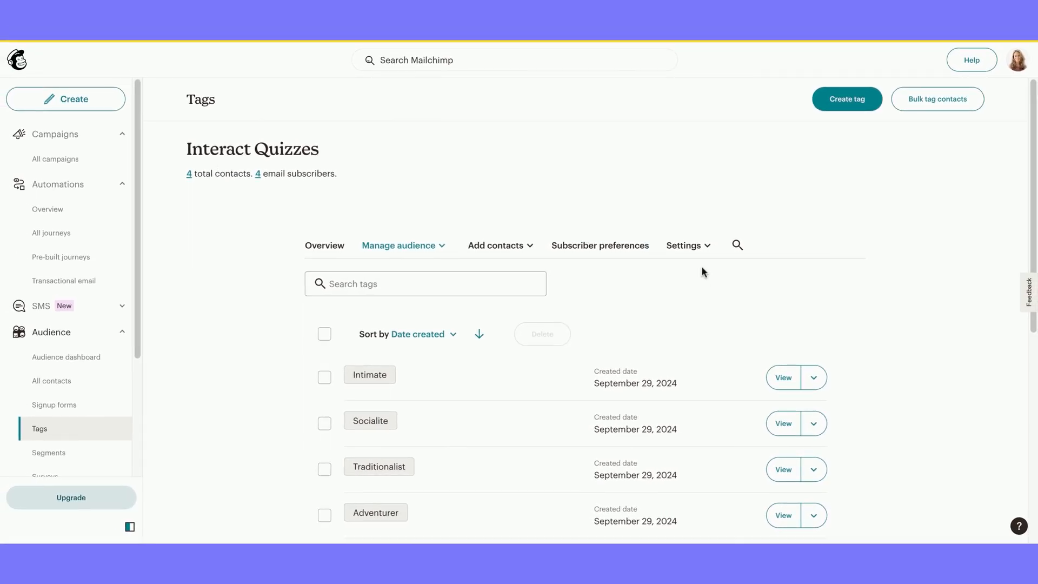
Step: Go to Settings > Audience fields & *MERGE* tags and scan the existing fields
{"action": "left_click", "coordinate": [688, 245]}
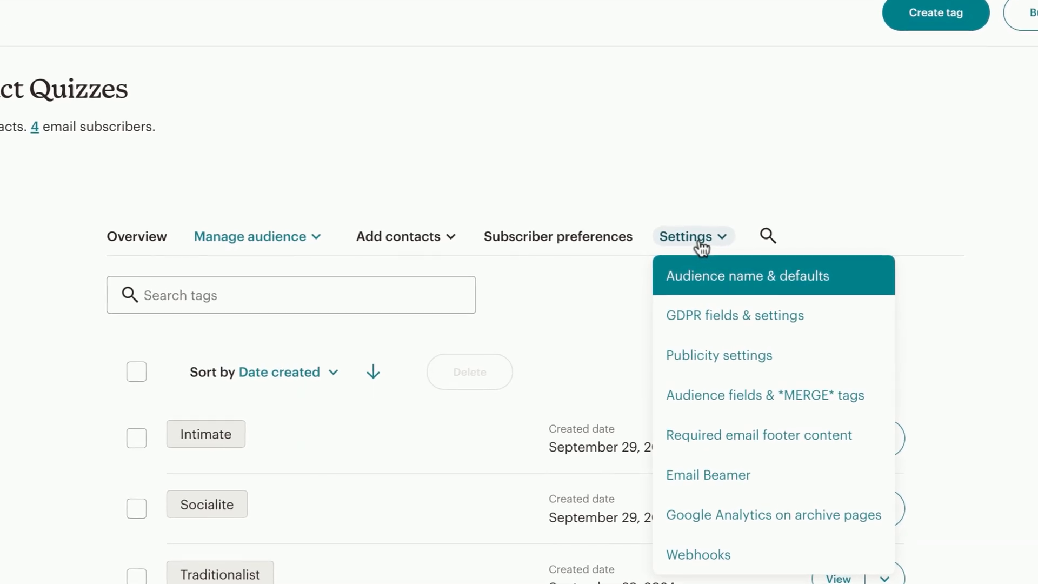
{"action": "mouse_move", "coordinate": [689, 414]}
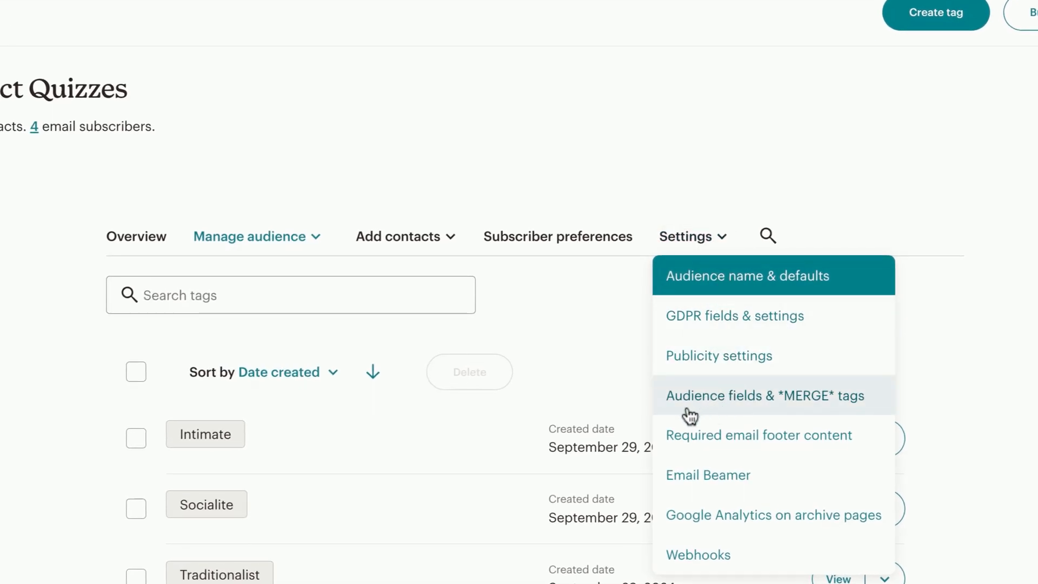
{"action": "left_click", "coordinate": [767, 396]}
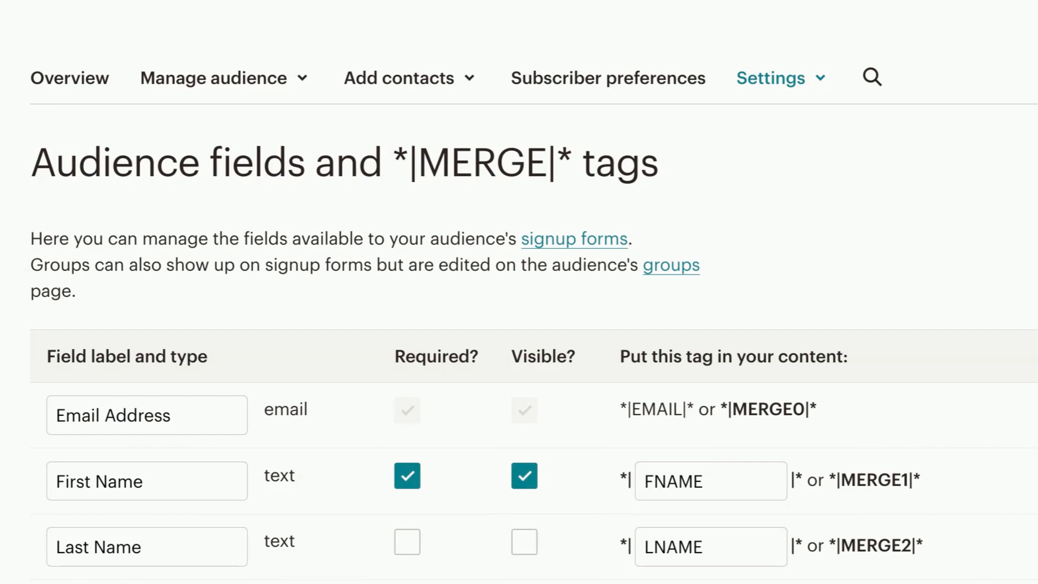
{"action": "scroll", "scroll_direction": "down", "scroll_amount": 3}
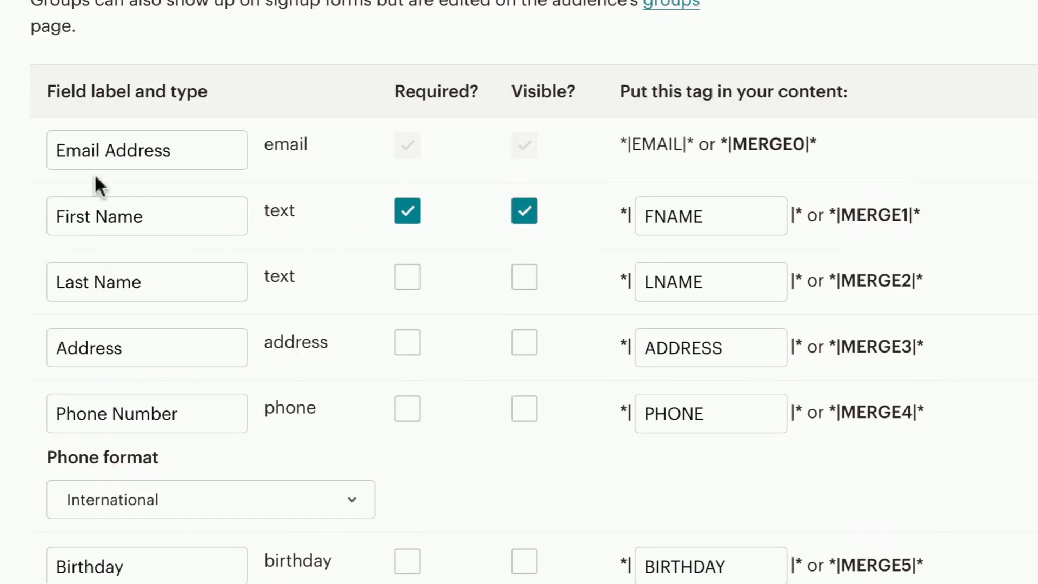
{"action": "mouse_move", "coordinate": [259, 199]}
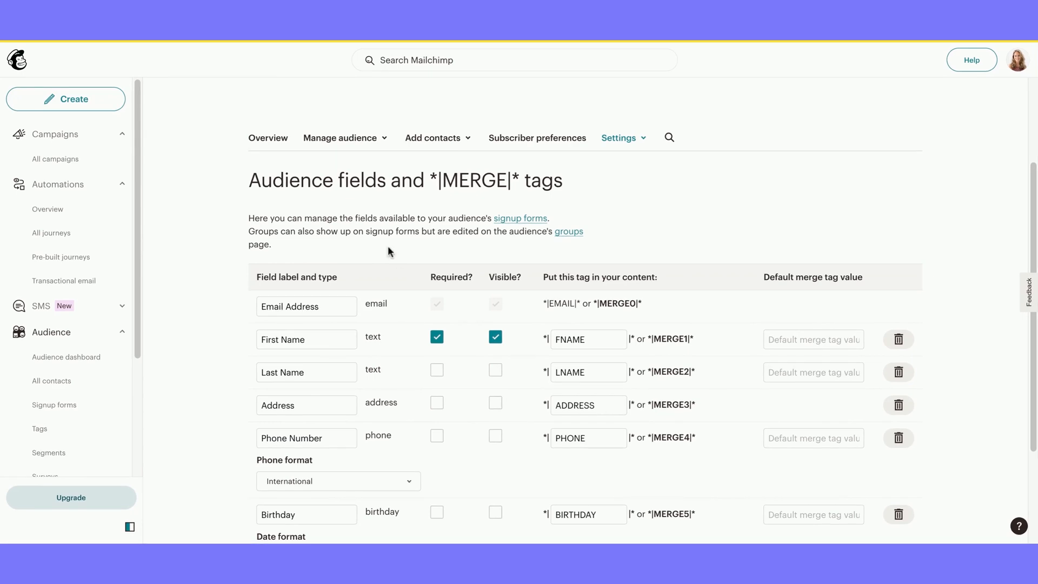
Step: Add required text field 'What is your desired se…', make favourite-artist optional, and save changes
{"action": "scroll", "scroll_direction": "down", "scroll_amount": 3}
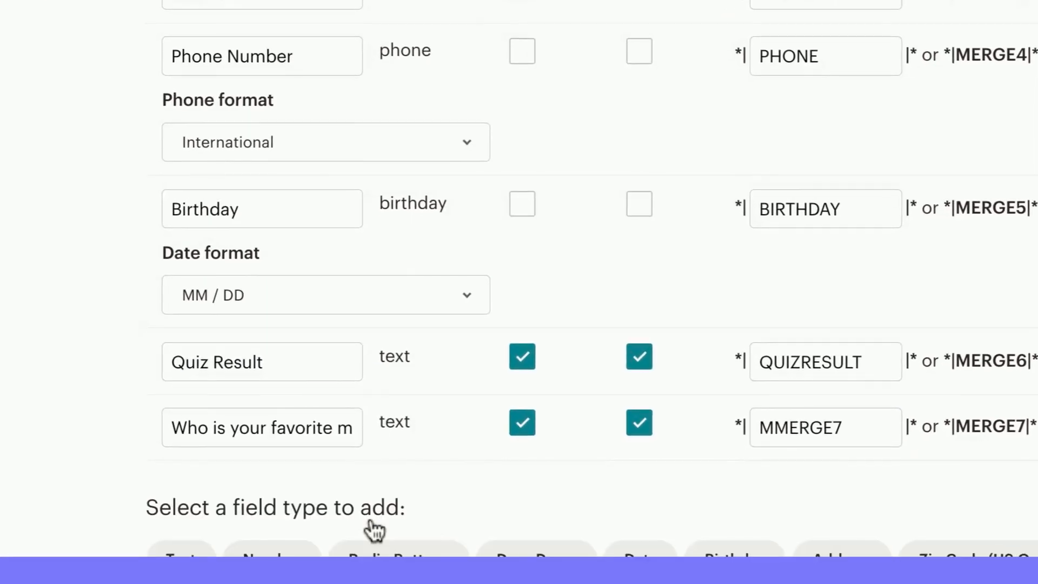
{"action": "scroll", "scroll_direction": "up", "scroll_amount": 3}
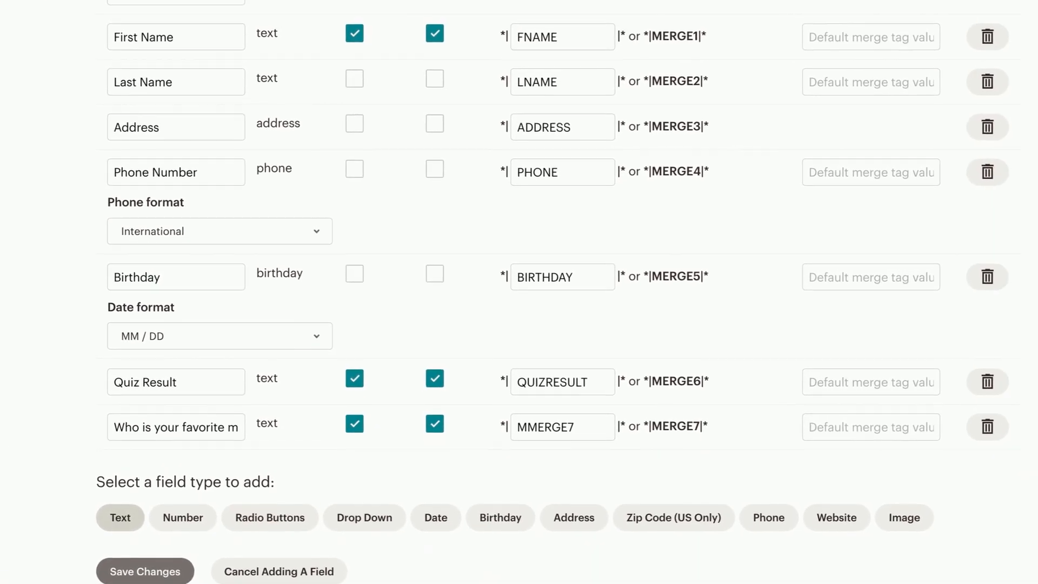
{"action": "left_click", "coordinate": [120, 518]}
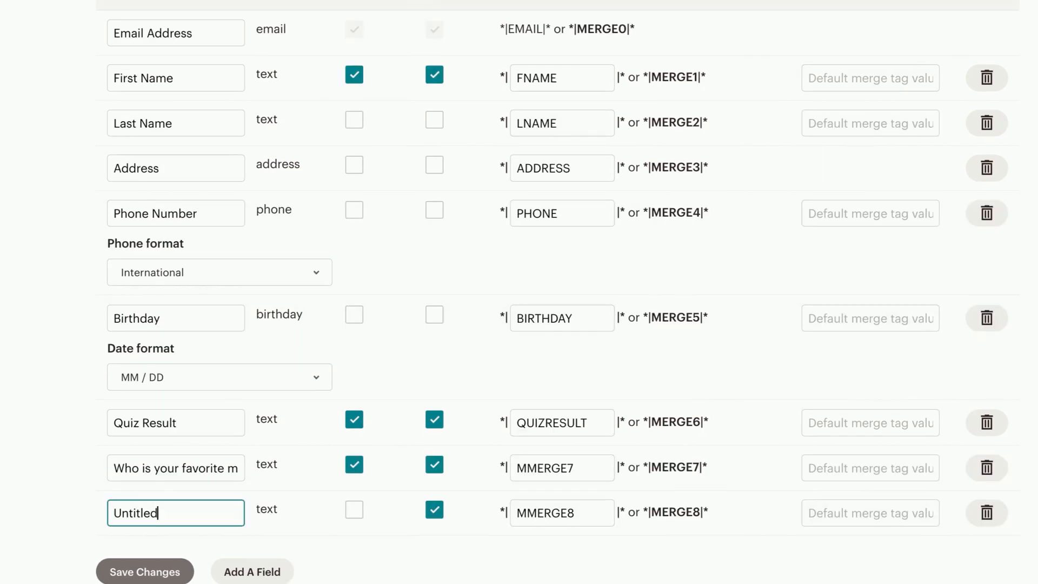
{"action": "type", "text": "What is your desired se"}
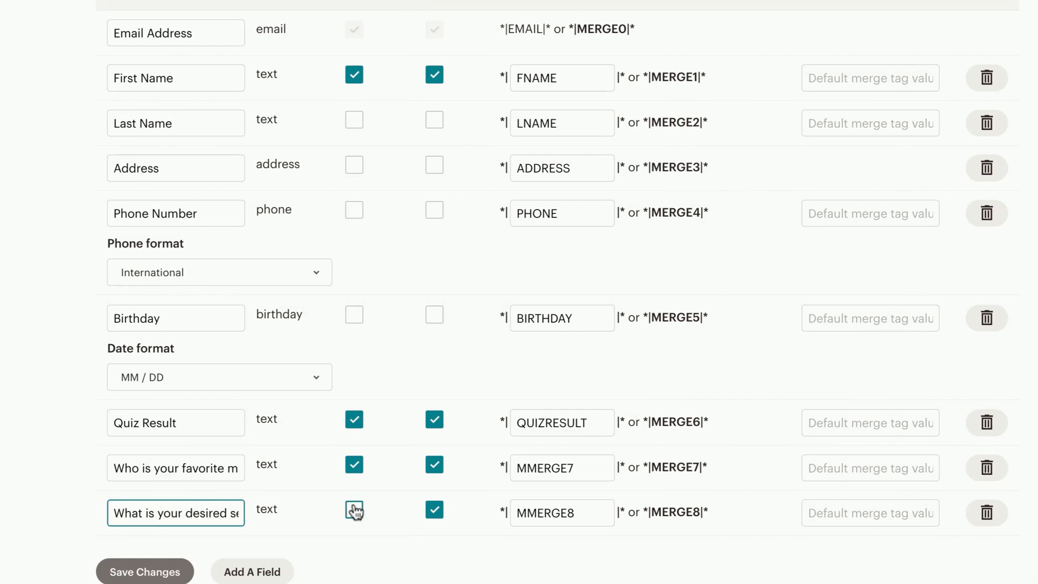
{"action": "left_click", "coordinate": [354, 509]}
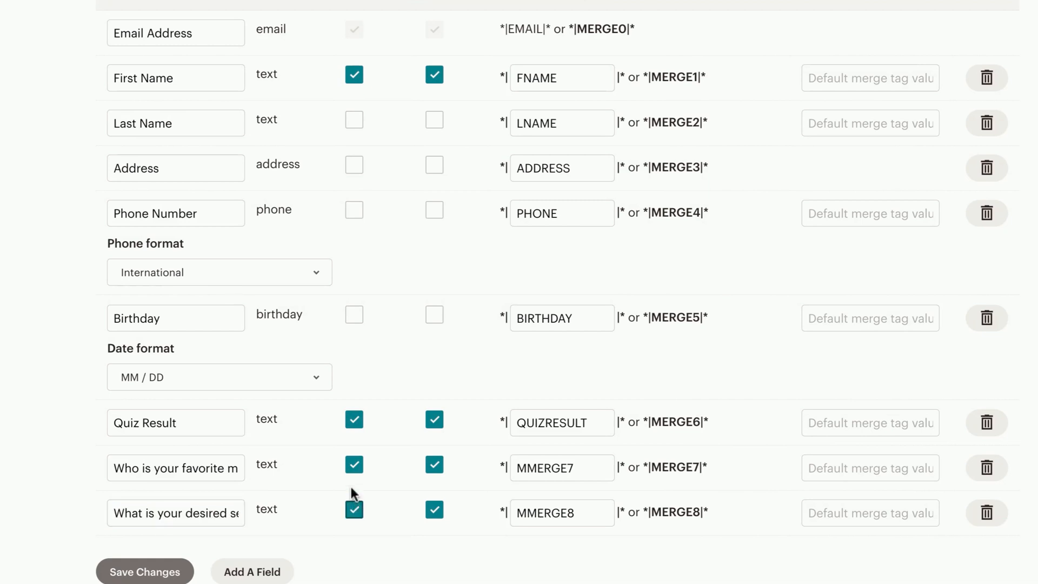
{"action": "left_click", "coordinate": [353, 465]}
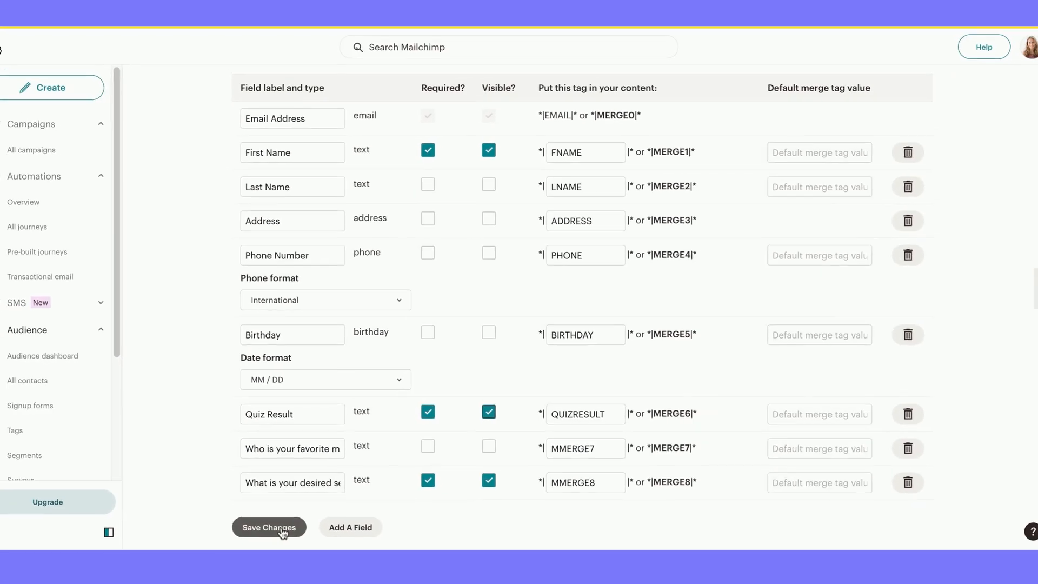
{"action": "left_click", "coordinate": [269, 526]}
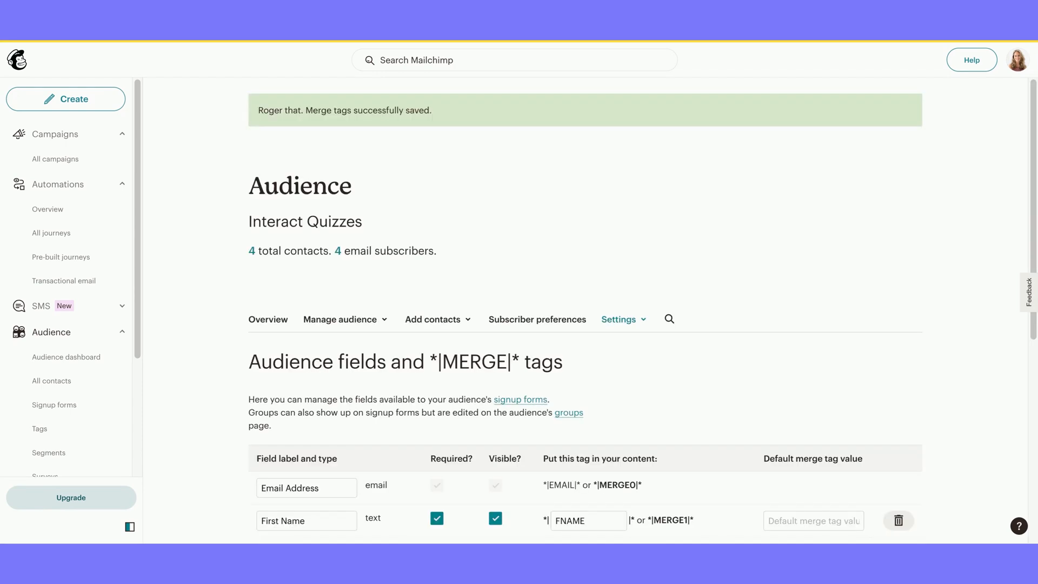
{"action": "mouse_move", "coordinate": [79, 45]}
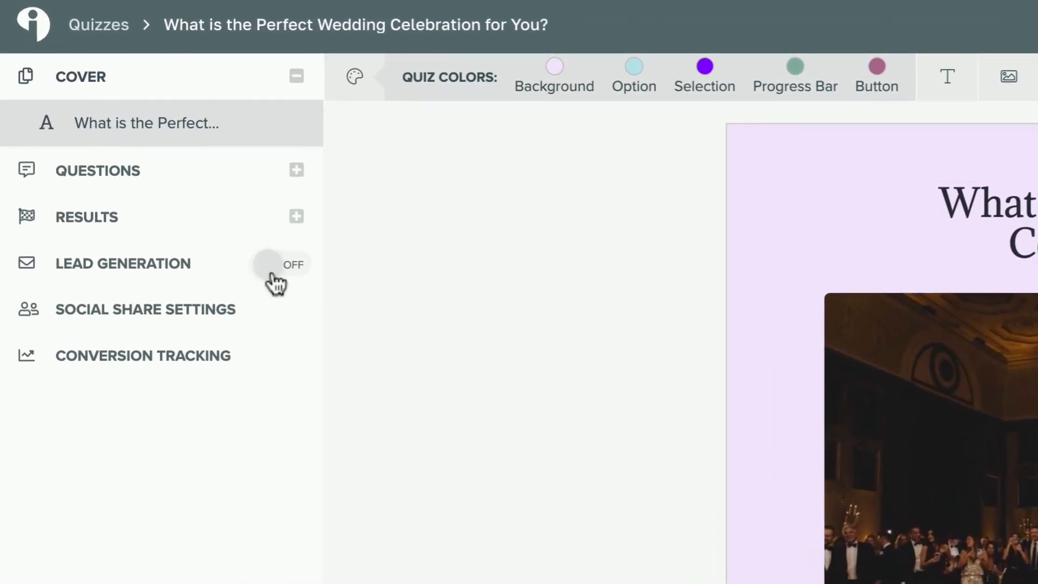
Step: Enable Lead Generation, tick First Name as a contact field, and start a new custom field
{"action": "left_click", "coordinate": [278, 264]}
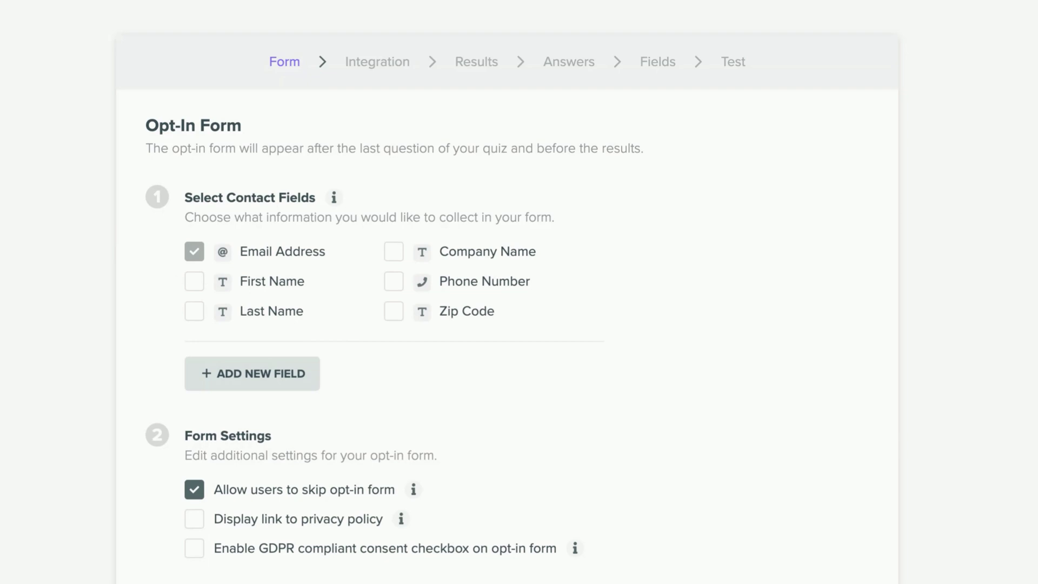
{"action": "left_click", "coordinate": [194, 281]}
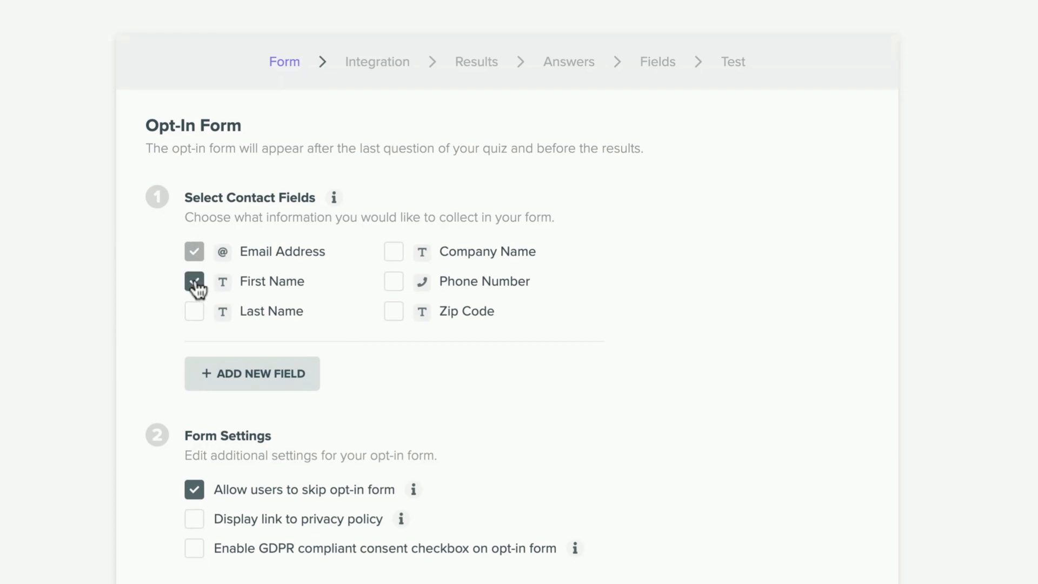
{"action": "left_click", "coordinate": [194, 282]}
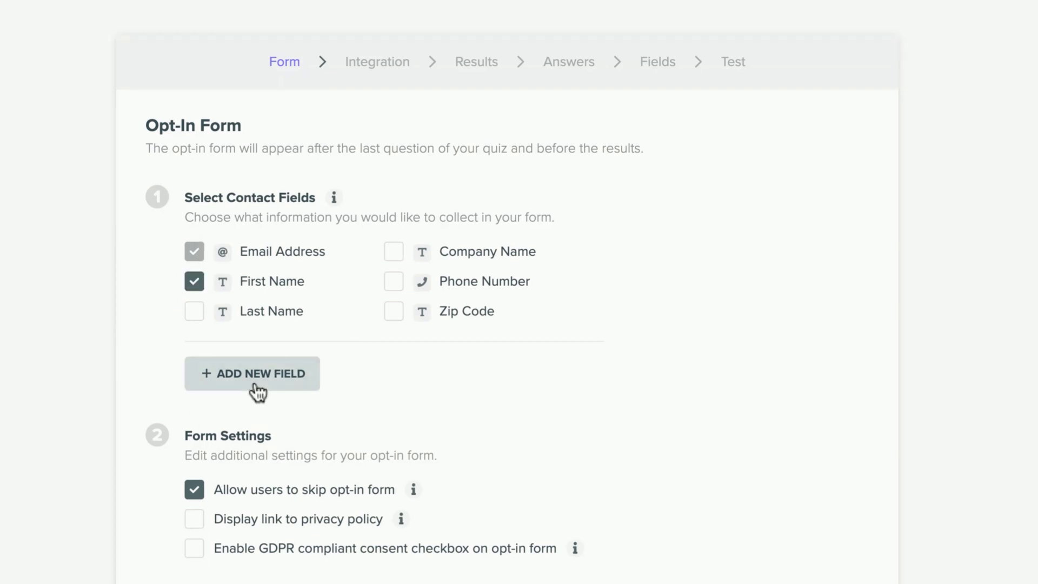
{"action": "left_click", "coordinate": [252, 373]}
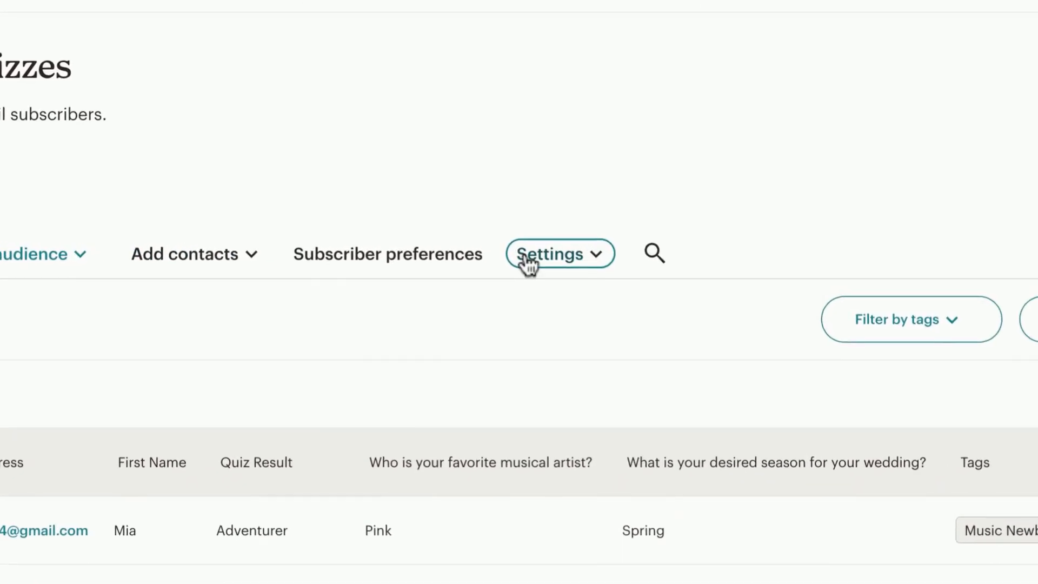
Step: Complete the last merge field label to 'What is your desired season for your wedding?'
{"action": "left_click", "coordinate": [558, 253]}
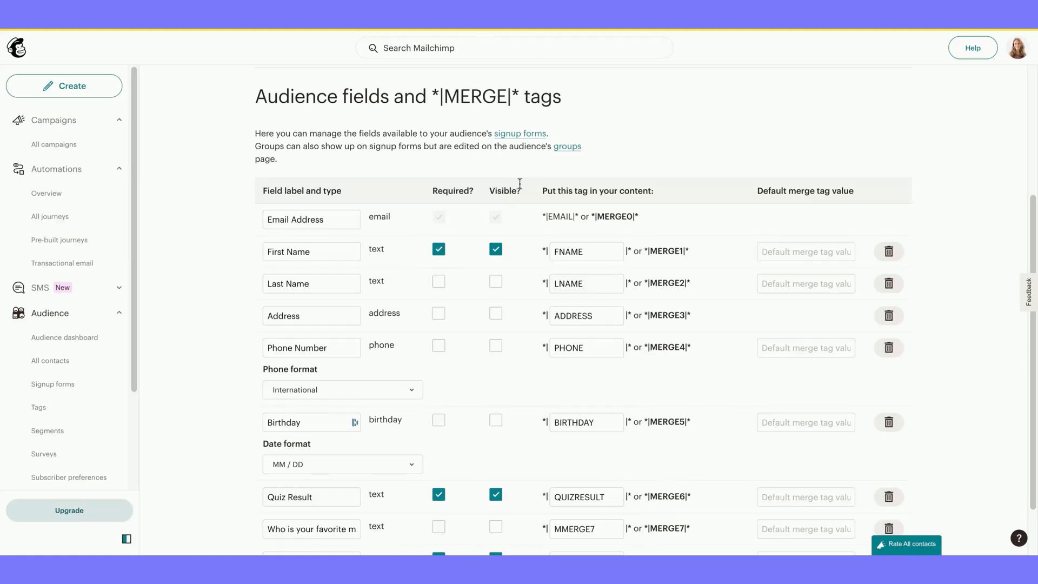
{"action": "scroll", "scroll_direction": "down", "scroll_amount": 3}
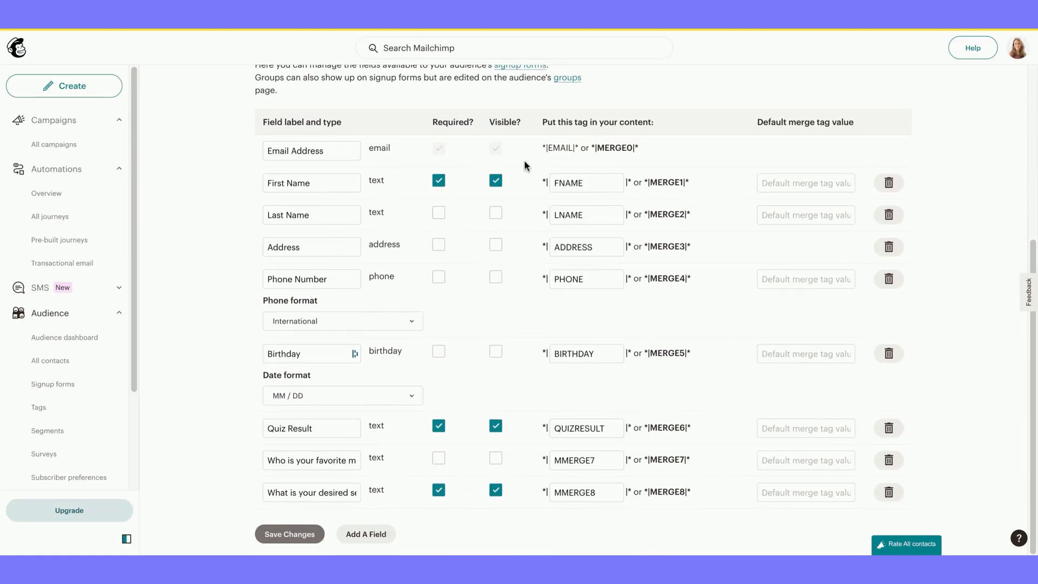
{"action": "left_click", "coordinate": [312, 492]}
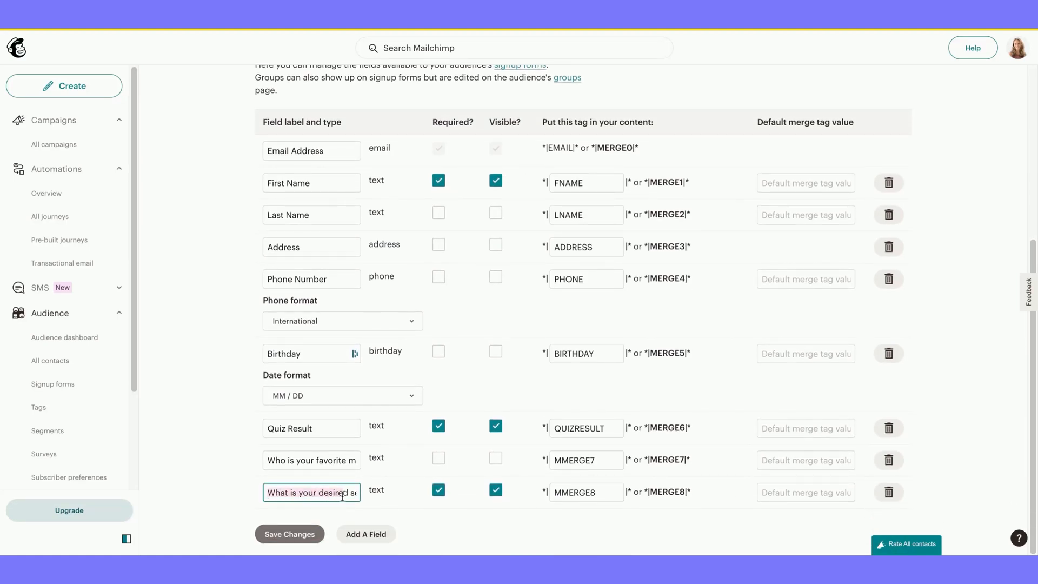
{"action": "type", "text": "son for your wedding?"}
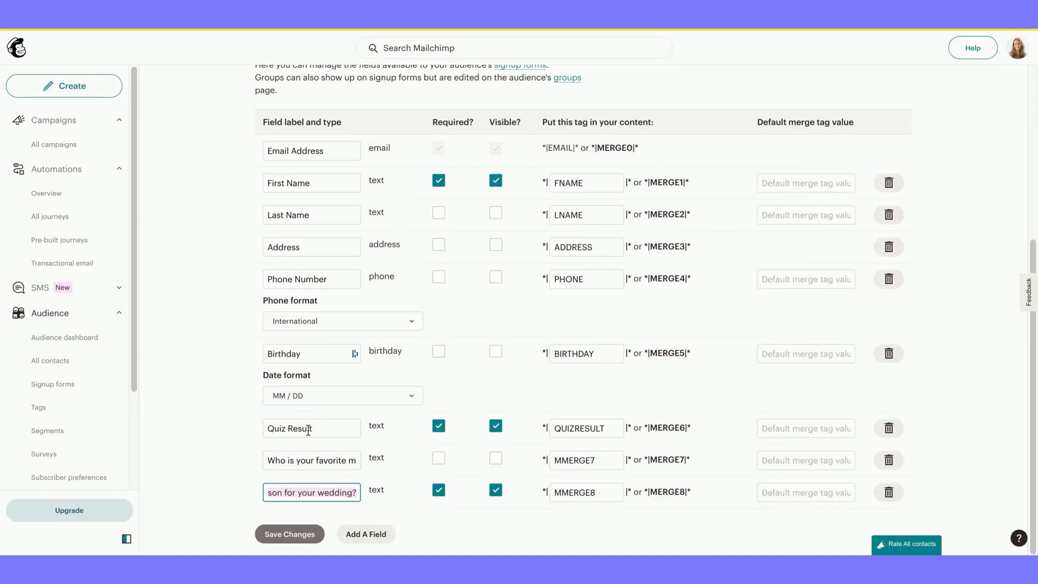
{"action": "mouse_move", "coordinate": [512, 443]}
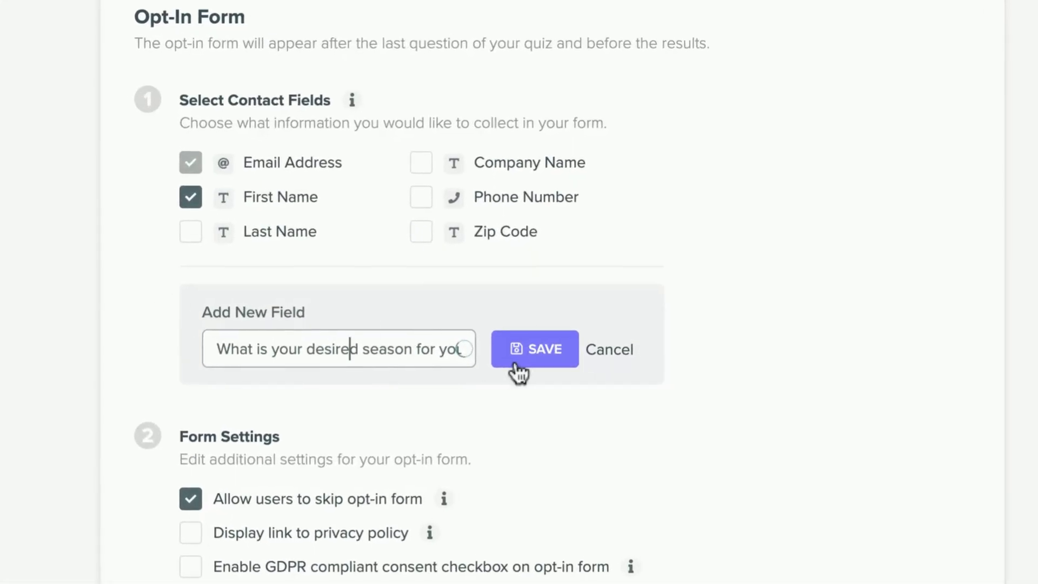
Step: Save the wedding-season form field, then Save & Continue to Connect Integration
{"action": "left_click", "coordinate": [534, 350]}
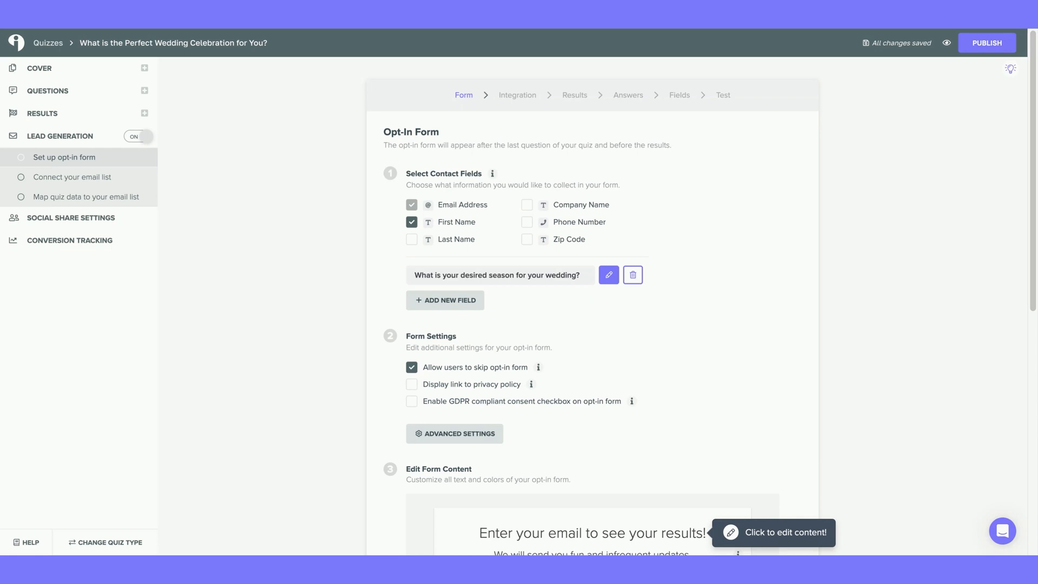
{"action": "scroll", "scroll_direction": "down", "scroll_amount": 3}
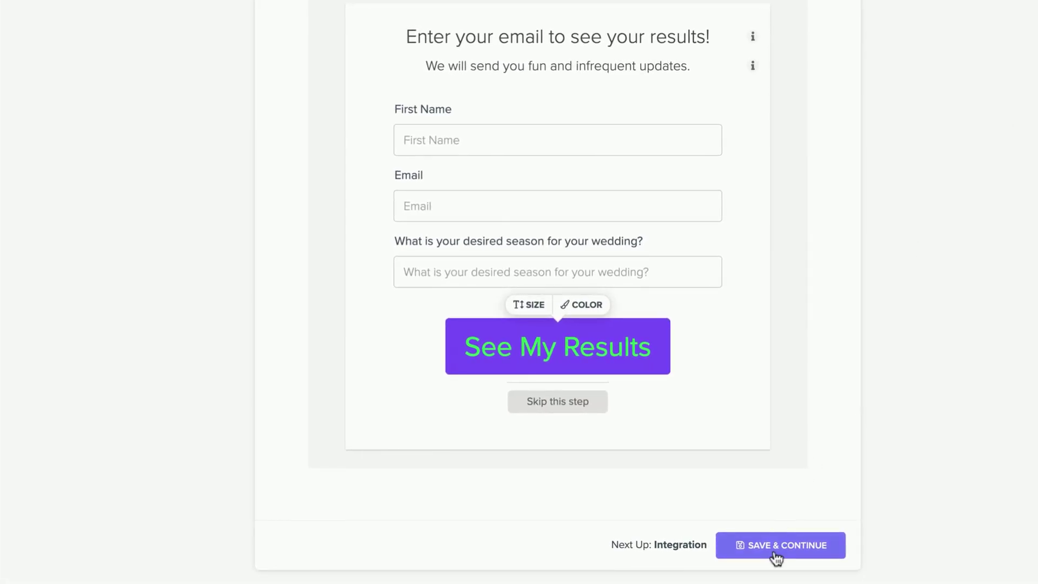
{"action": "left_click", "coordinate": [780, 545]}
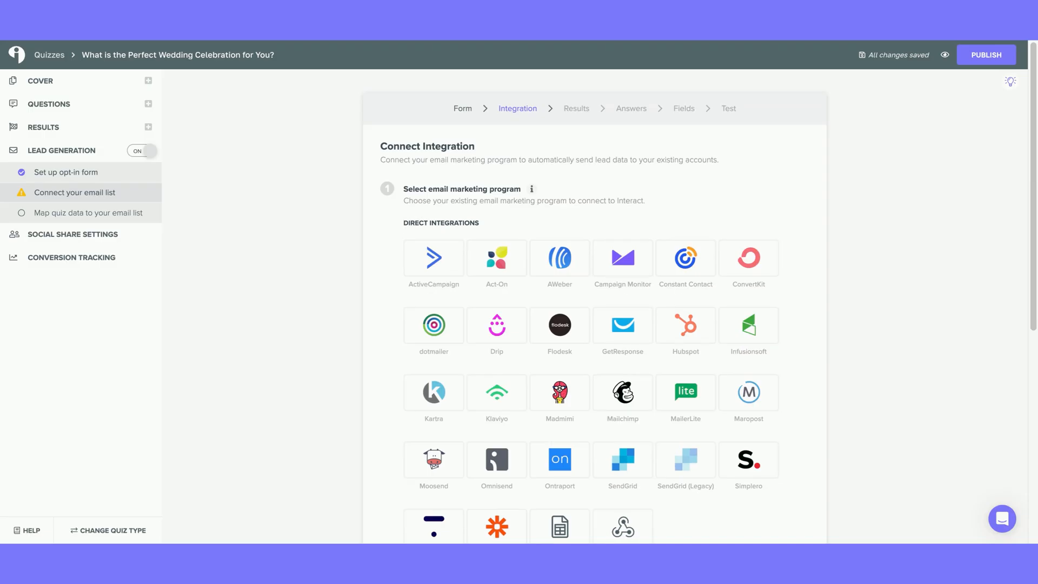
Step: Choose the Mailchimp tile from the Direct Integrations grid
{"action": "scroll", "scroll_direction": "down", "scroll_amount": 3}
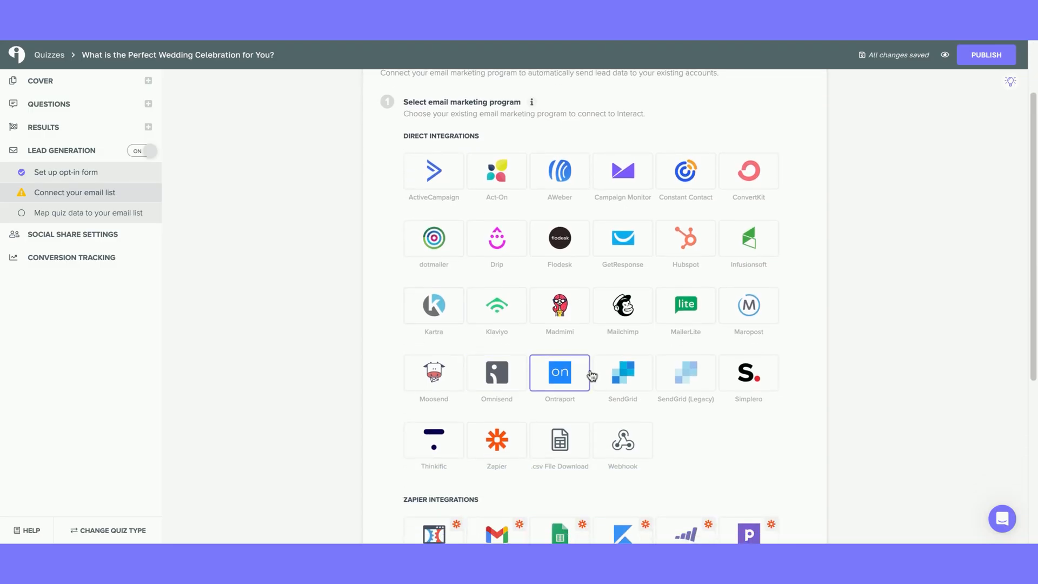
{"action": "left_click", "coordinate": [622, 306]}
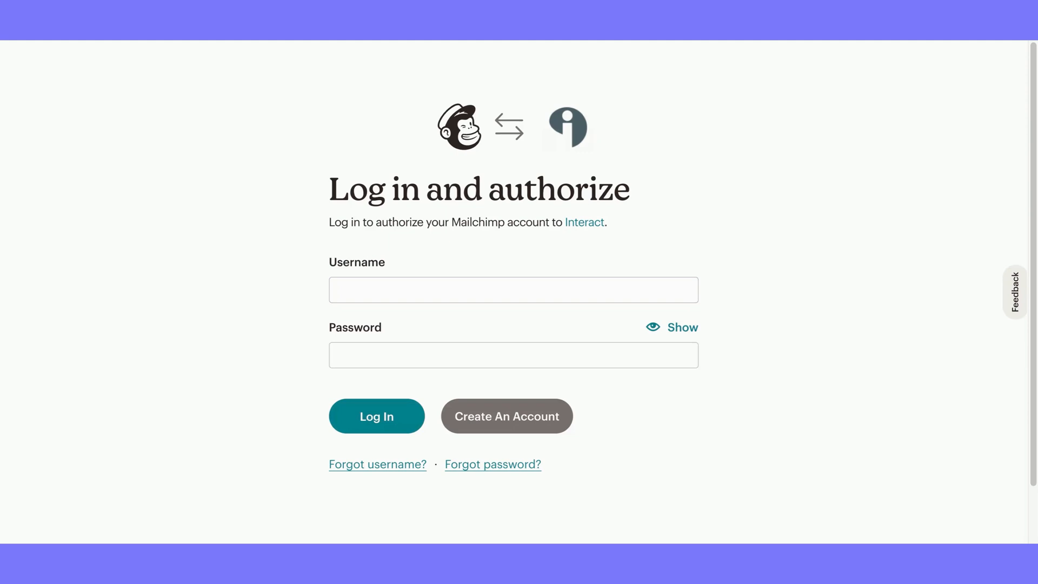
Step: Log in to Mailchimp and Allow Interact access to the account
{"action": "left_click", "coordinate": [377, 415]}
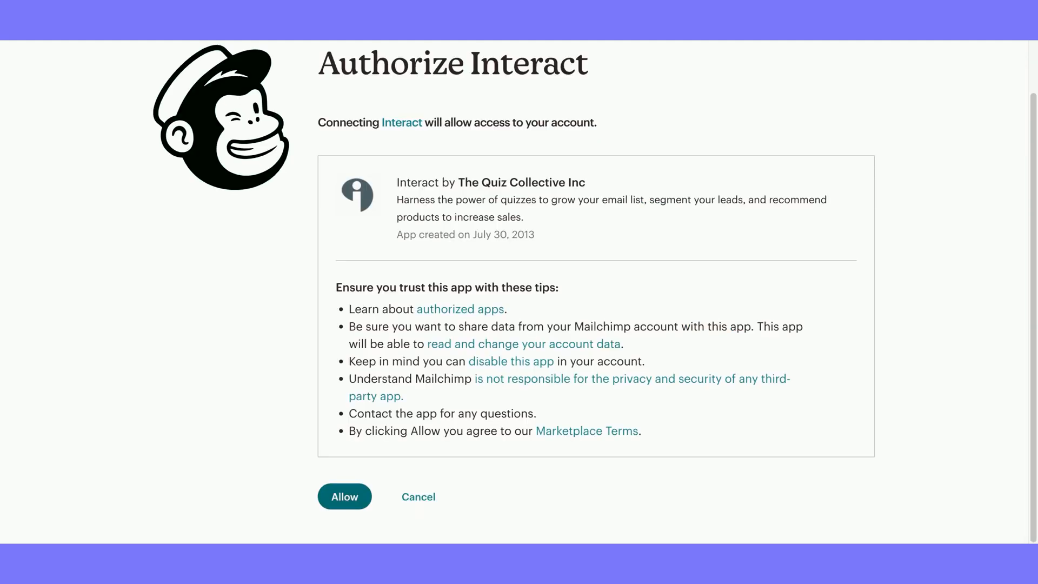
{"action": "left_click", "coordinate": [344, 497]}
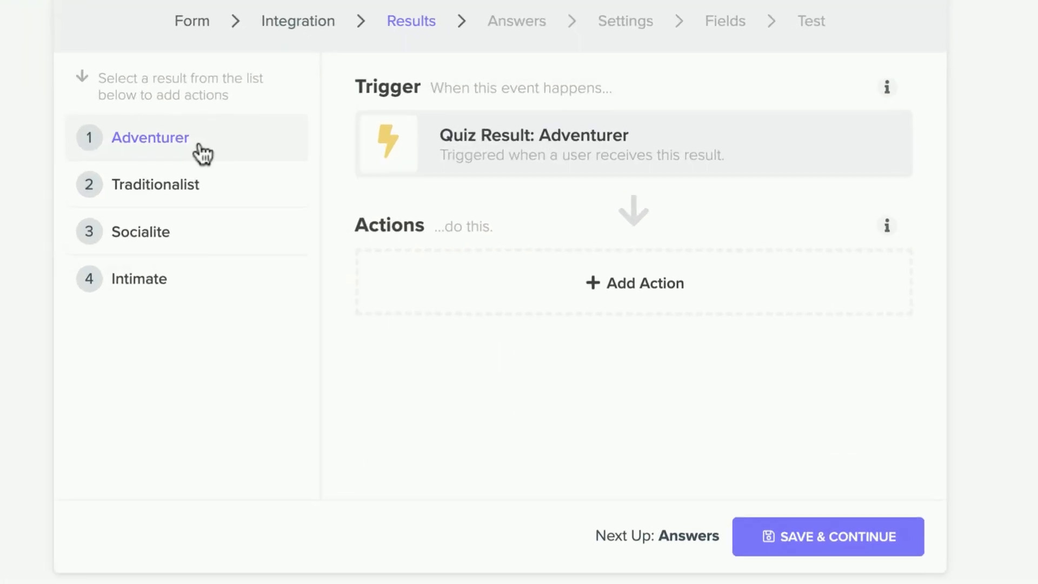
{"action": "mouse_move", "coordinate": [320, 143]}
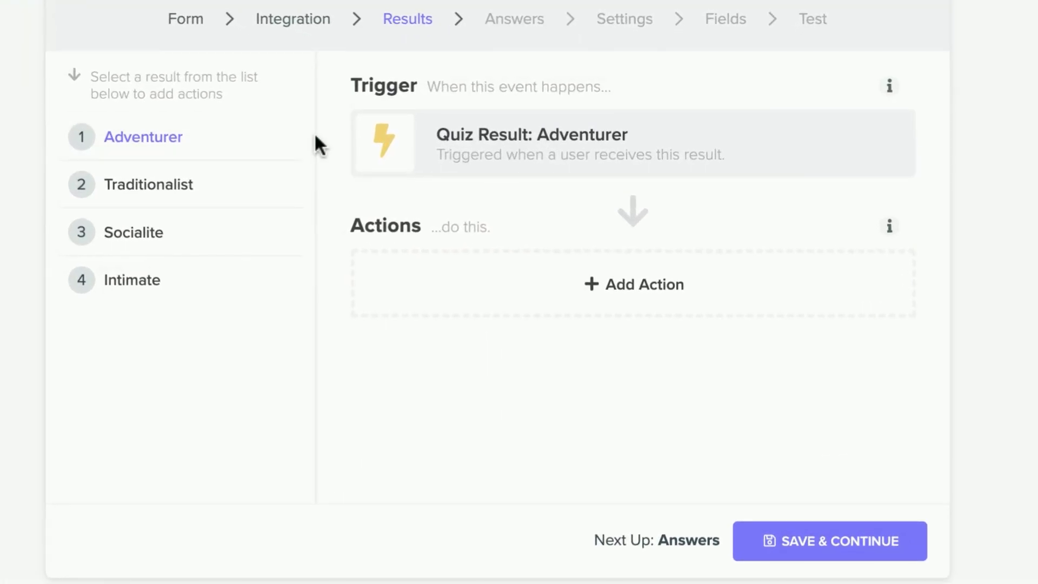
{"action": "mouse_move", "coordinate": [275, 149]}
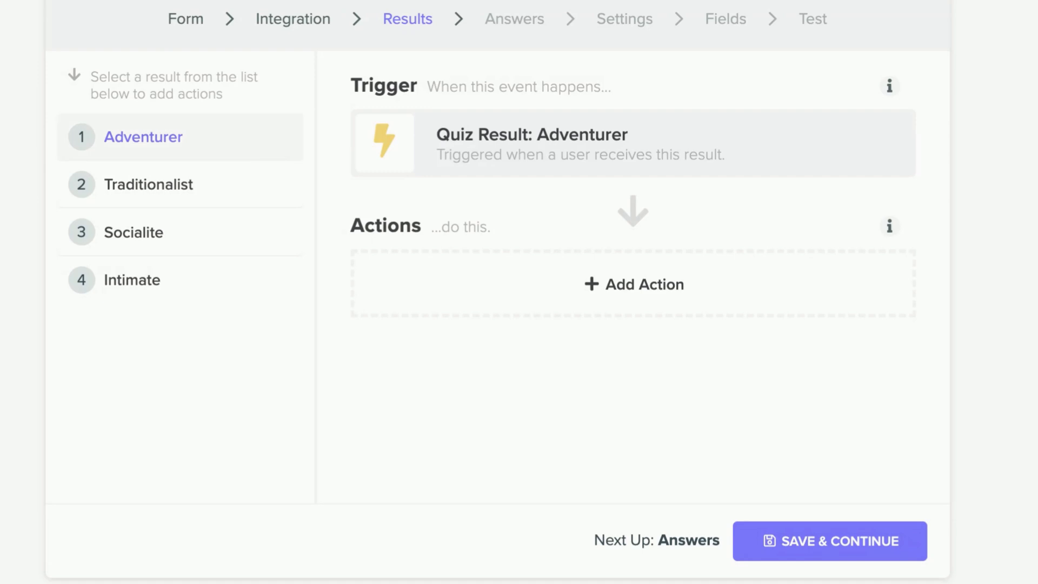
{"action": "mouse_move", "coordinate": [129, 140]}
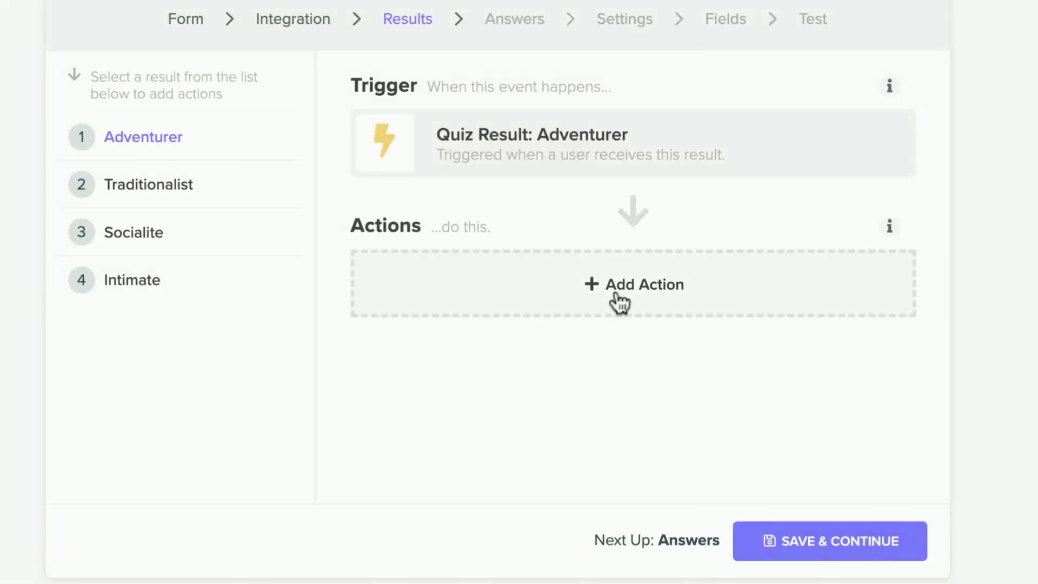
Step: Add Action for the Adventurer result to bring up its Mailchimp actions
{"action": "left_click", "coordinate": [633, 285]}
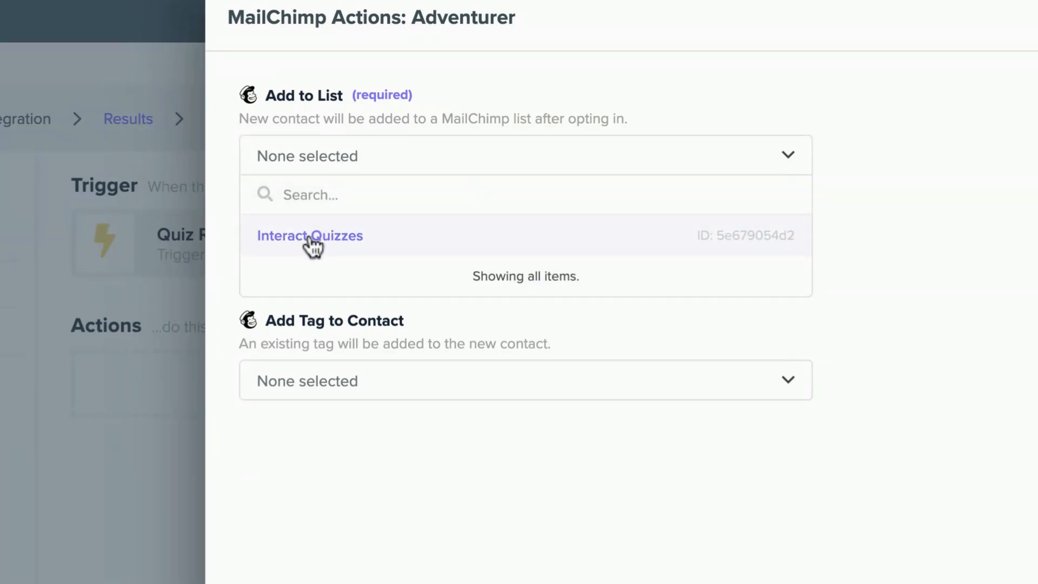
{"action": "mouse_move", "coordinate": [315, 255]}
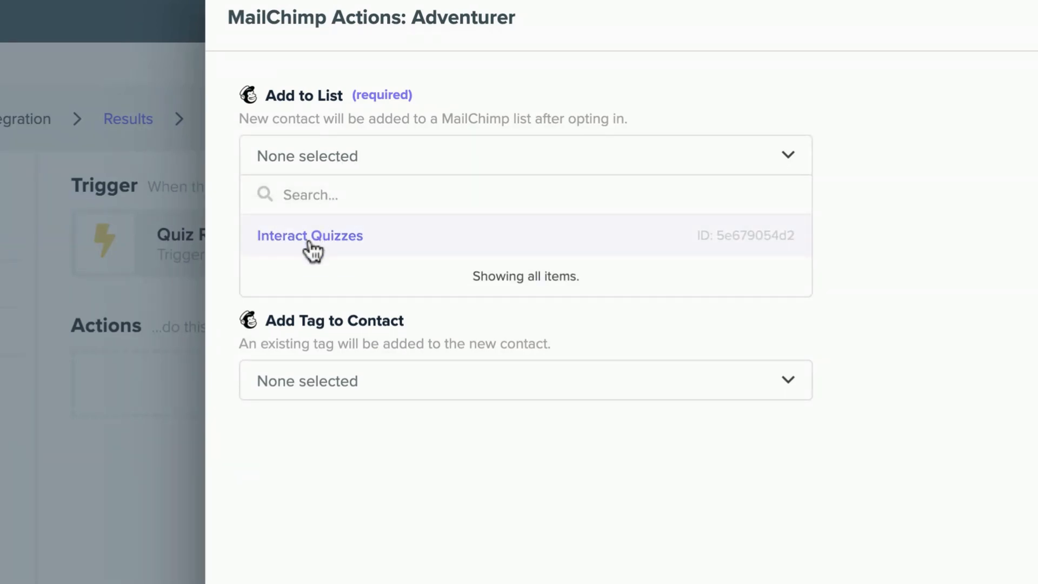
Step: Add Adventurer results to the Interact Quizzes list, update the Quiz Result merge field, and start choosing a tag
{"action": "left_click", "coordinate": [310, 236]}
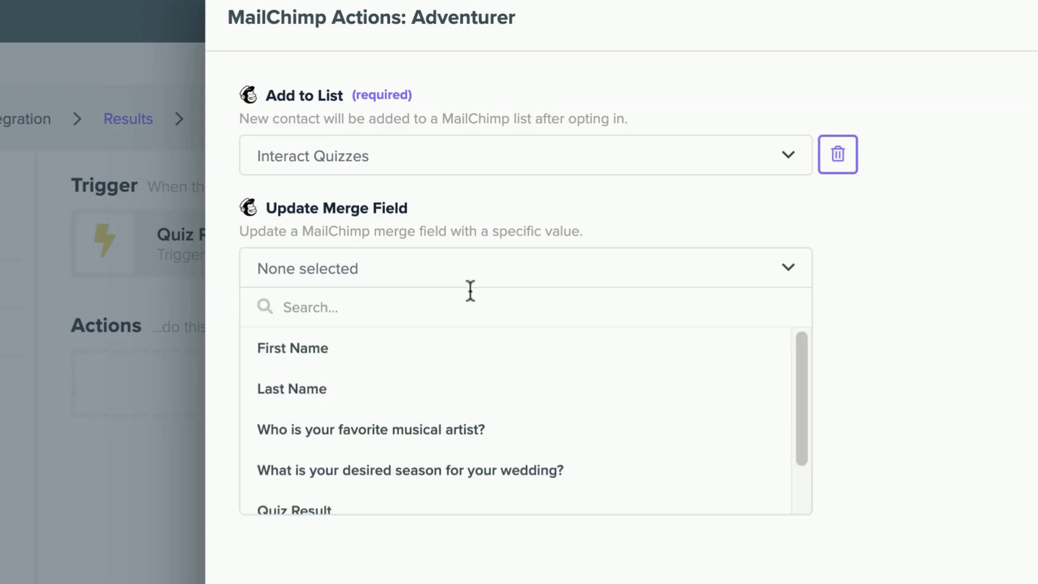
{"action": "left_click", "coordinate": [294, 509]}
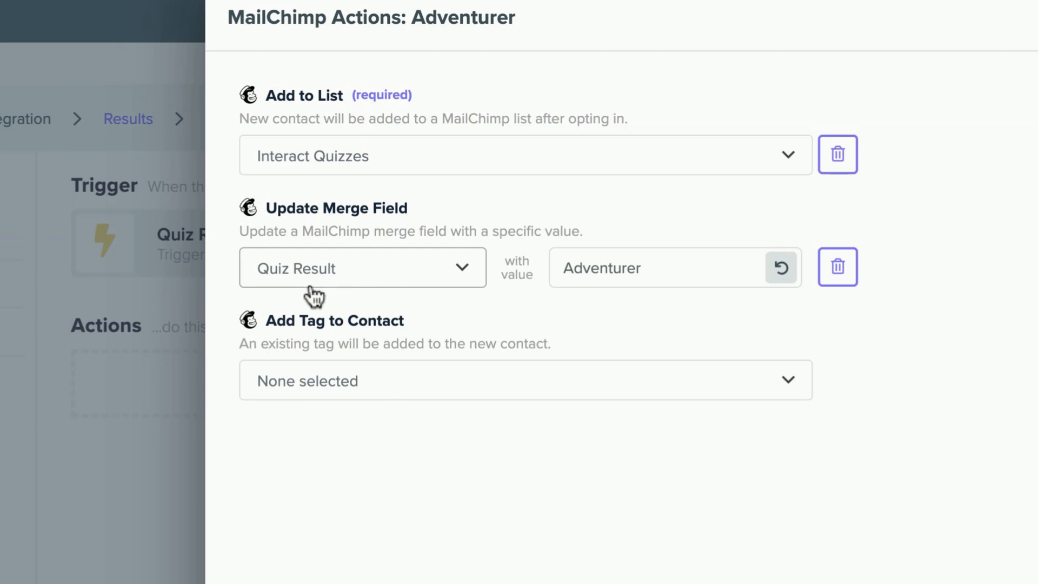
{"action": "mouse_move", "coordinate": [315, 297]}
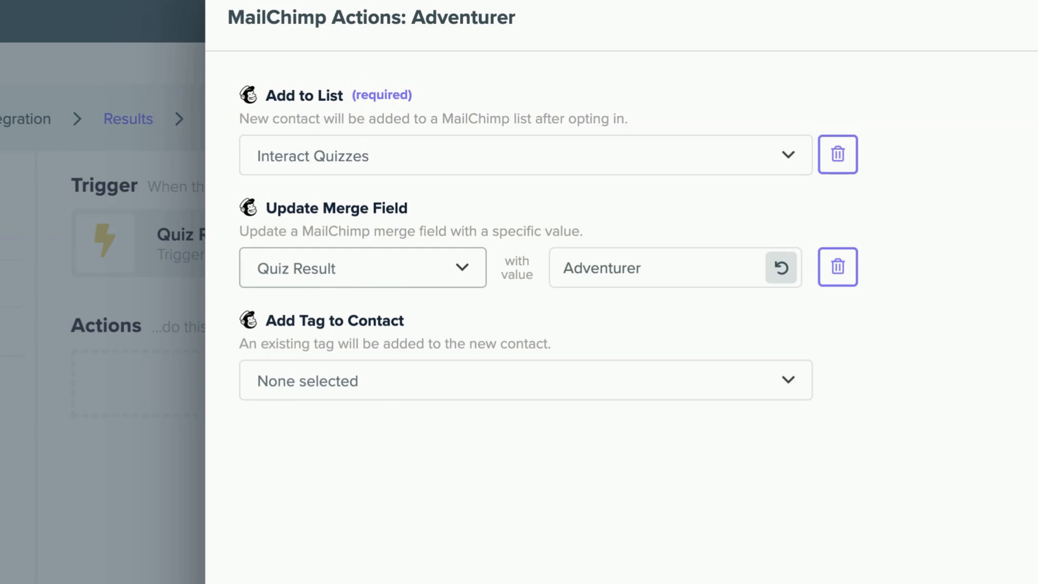
{"action": "mouse_move", "coordinate": [343, 296]}
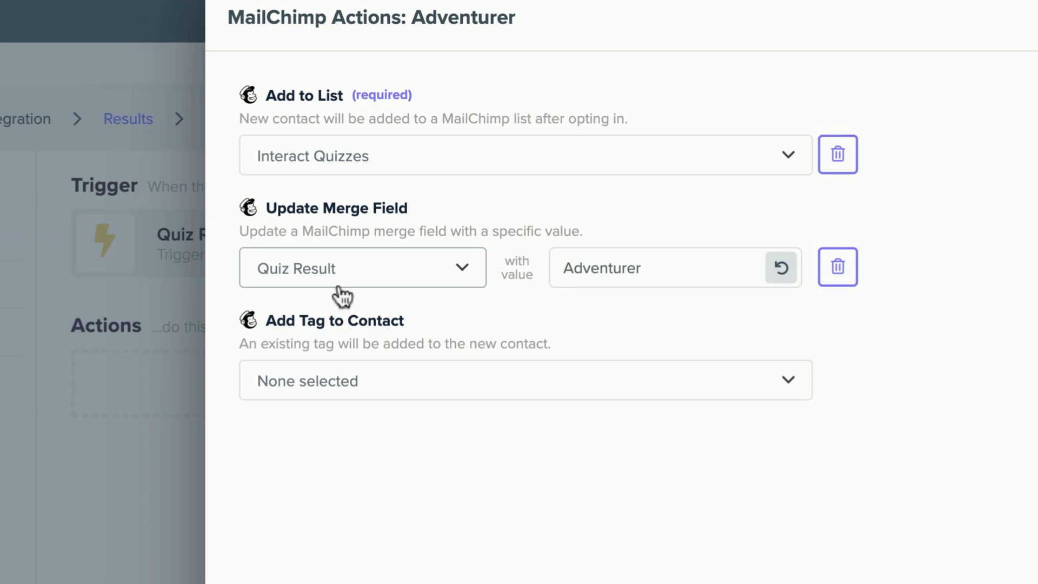
{"action": "mouse_move", "coordinate": [603, 72]}
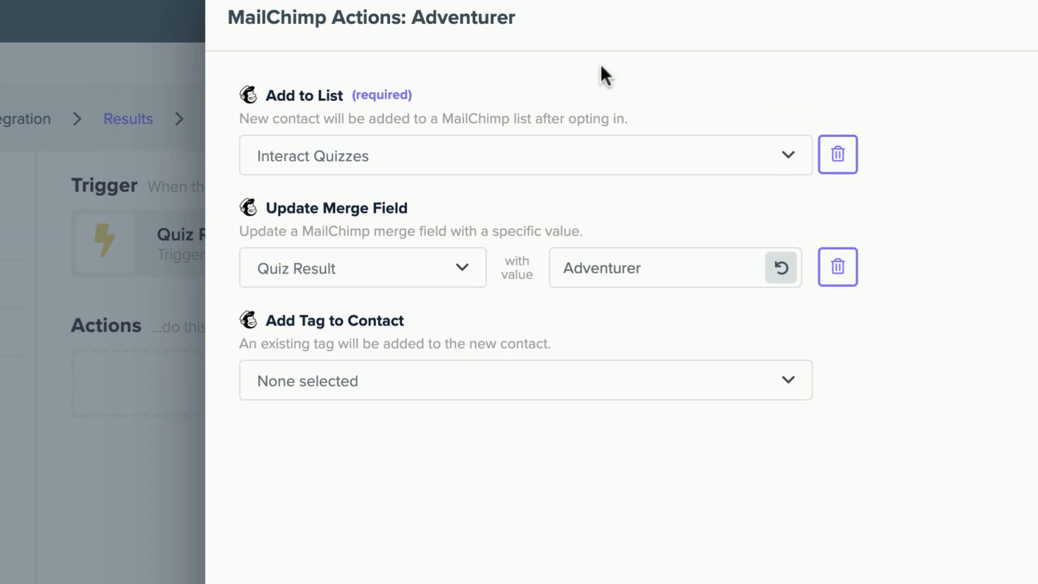
{"action": "mouse_move", "coordinate": [471, 42]}
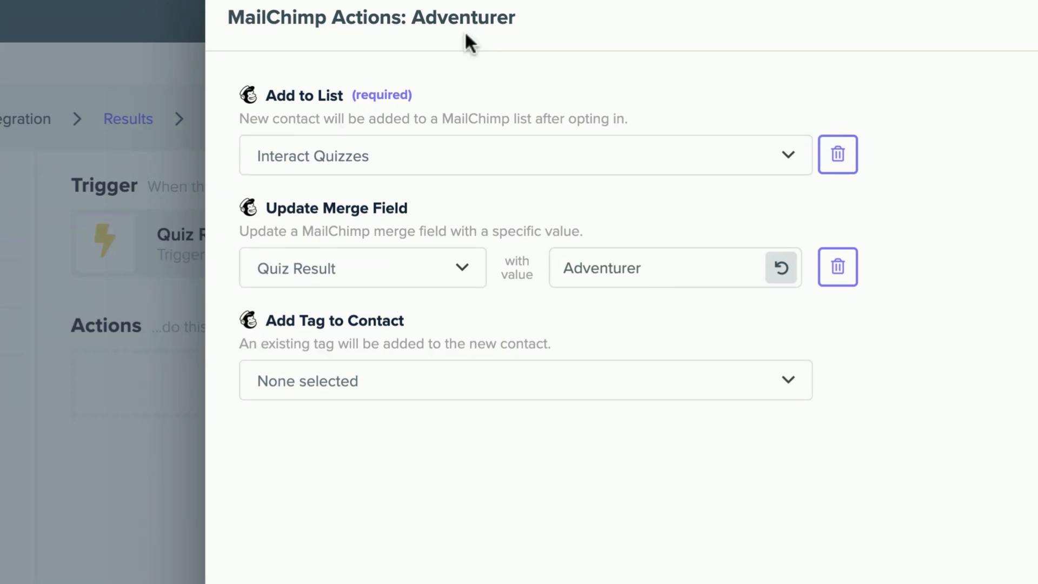
{"action": "mouse_move", "coordinate": [333, 345]}
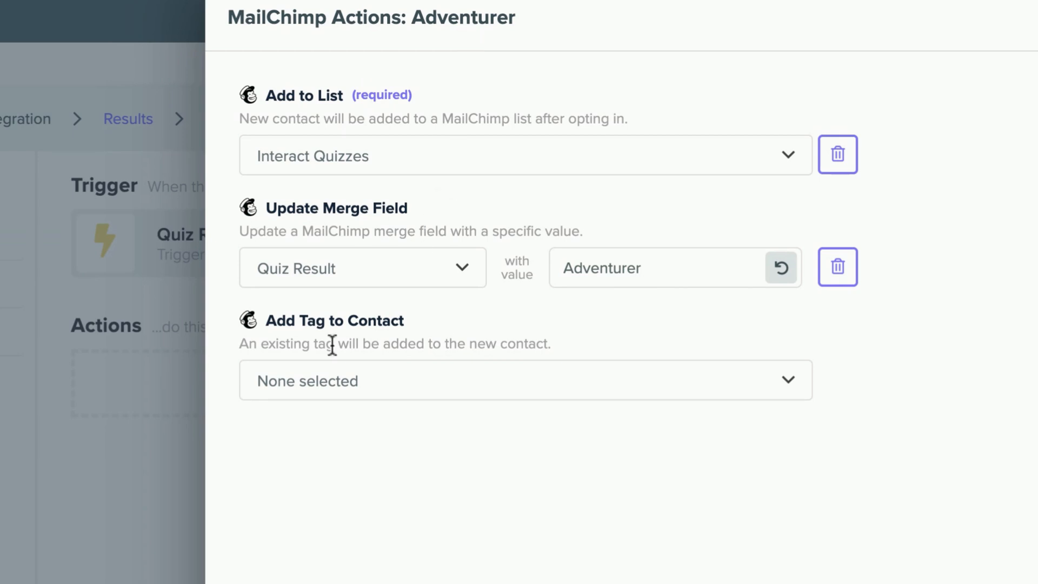
{"action": "mouse_move", "coordinate": [461, 57]}
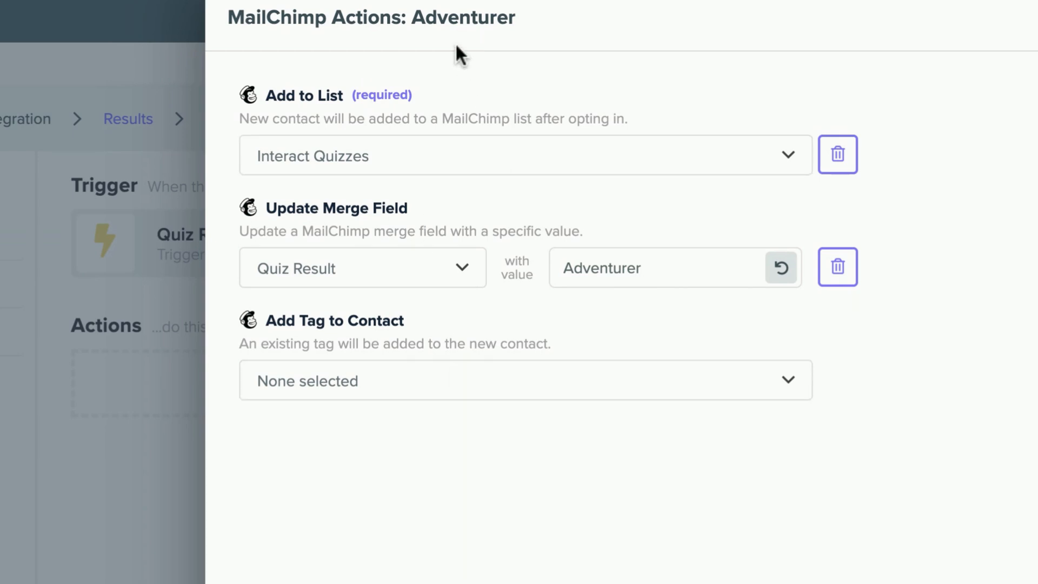
{"action": "left_click", "coordinate": [525, 379]}
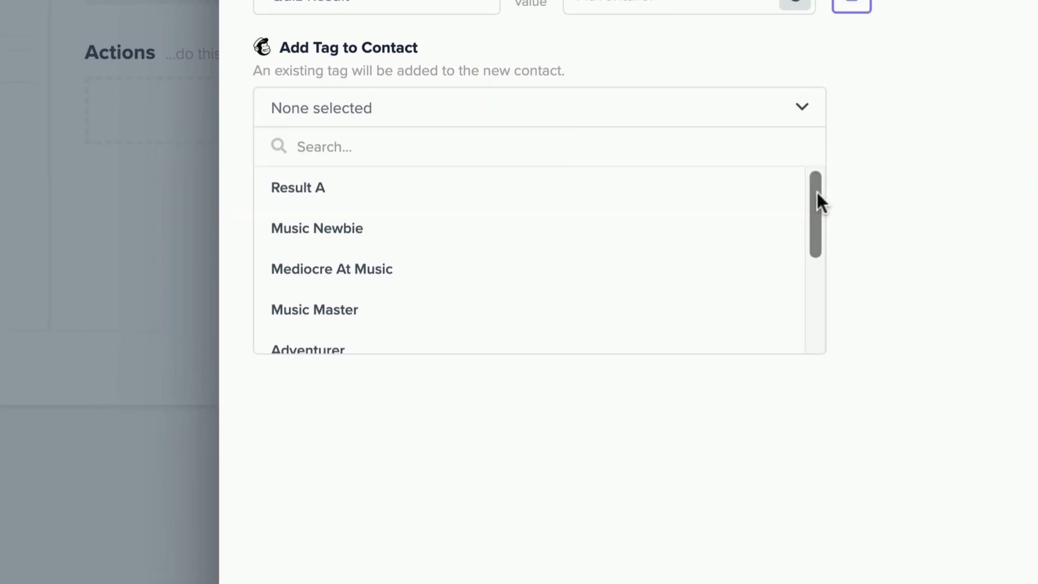
{"action": "left_click", "coordinate": [307, 350]}
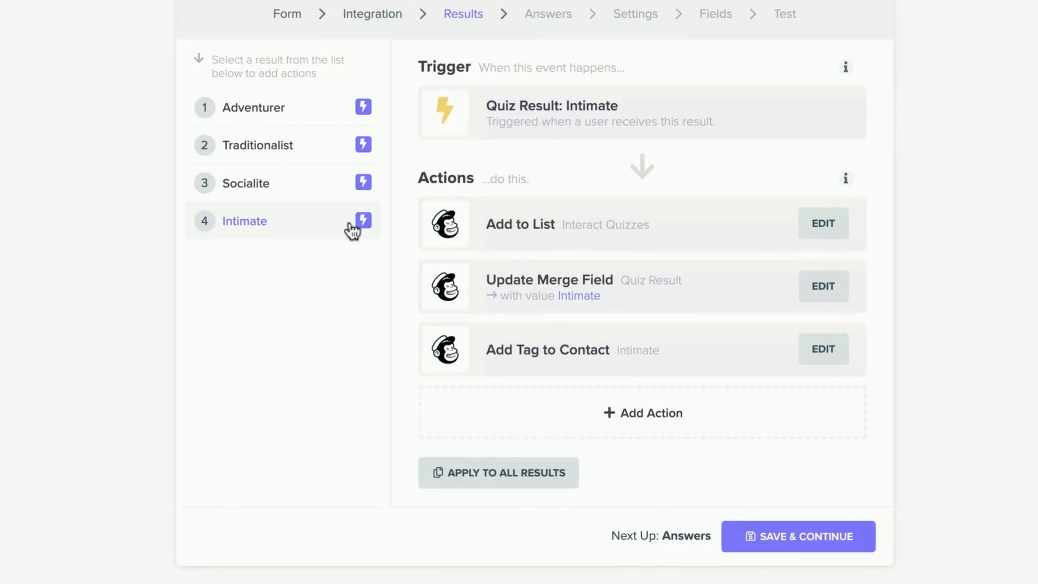
{"action": "mouse_move", "coordinate": [478, 104]}
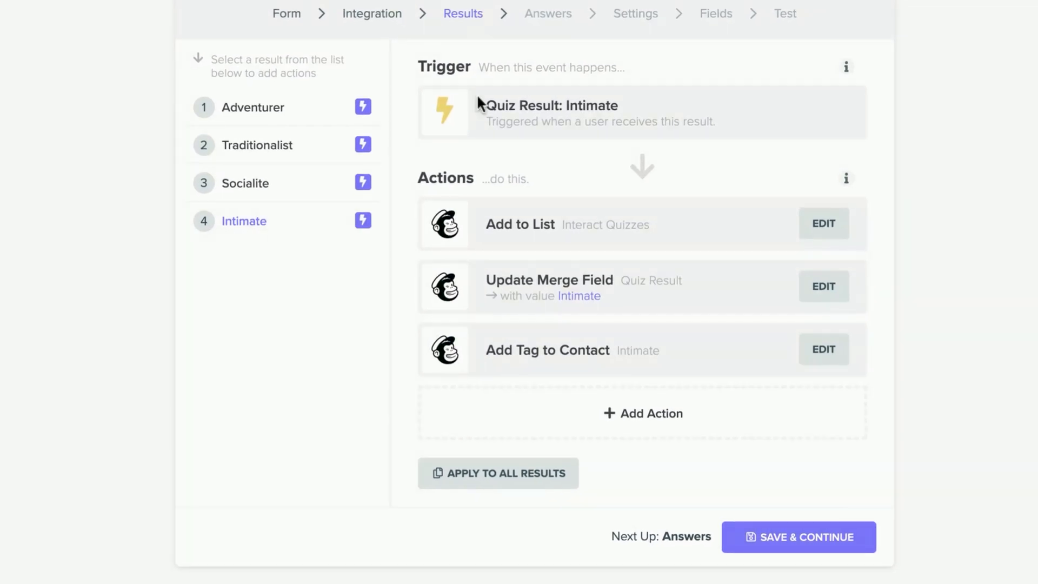
{"action": "mouse_move", "coordinate": [308, 175]}
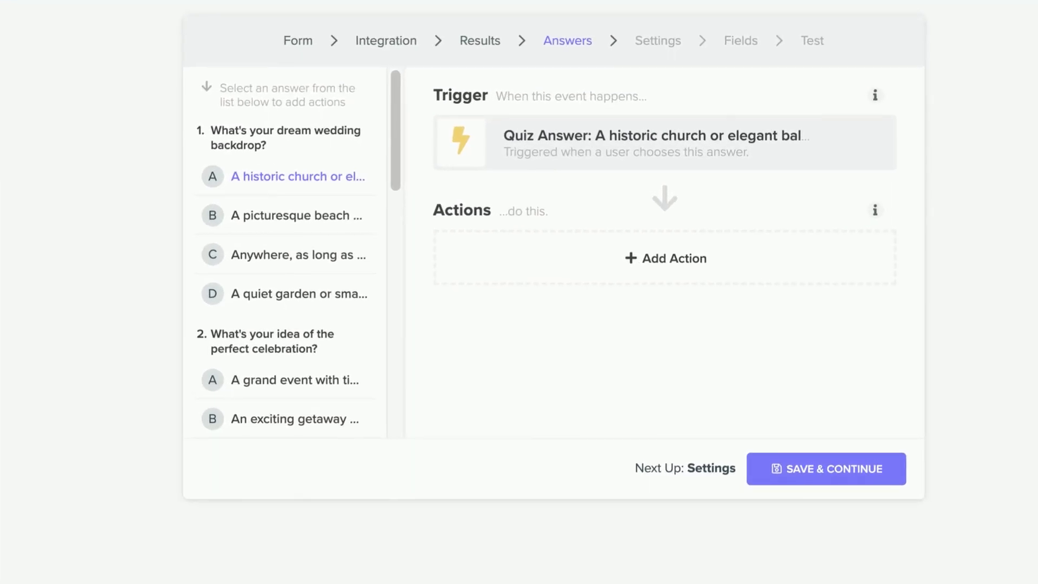
{"action": "mouse_move", "coordinate": [266, 55]}
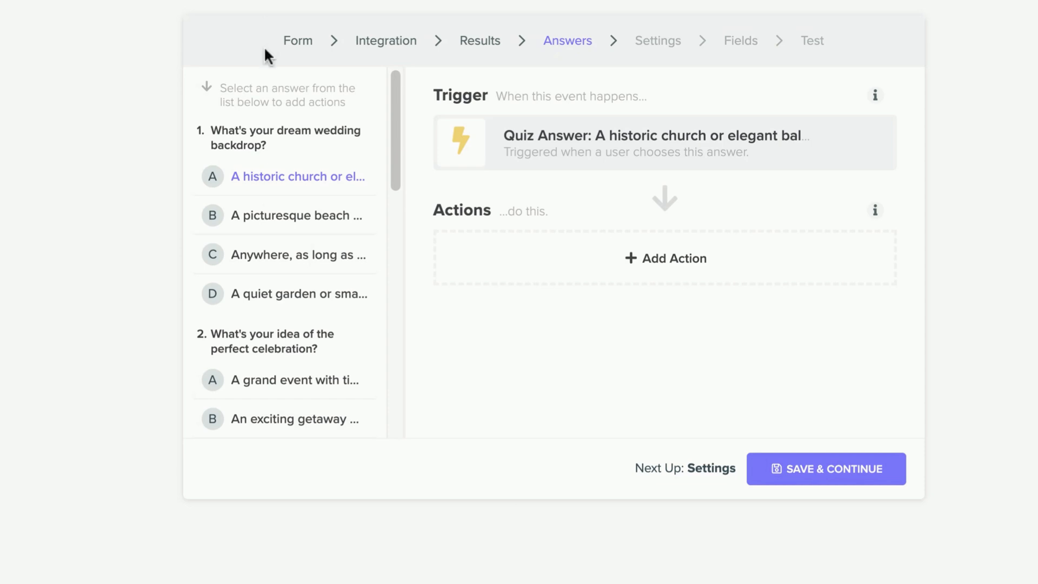
{"action": "mouse_move", "coordinate": [267, 215]}
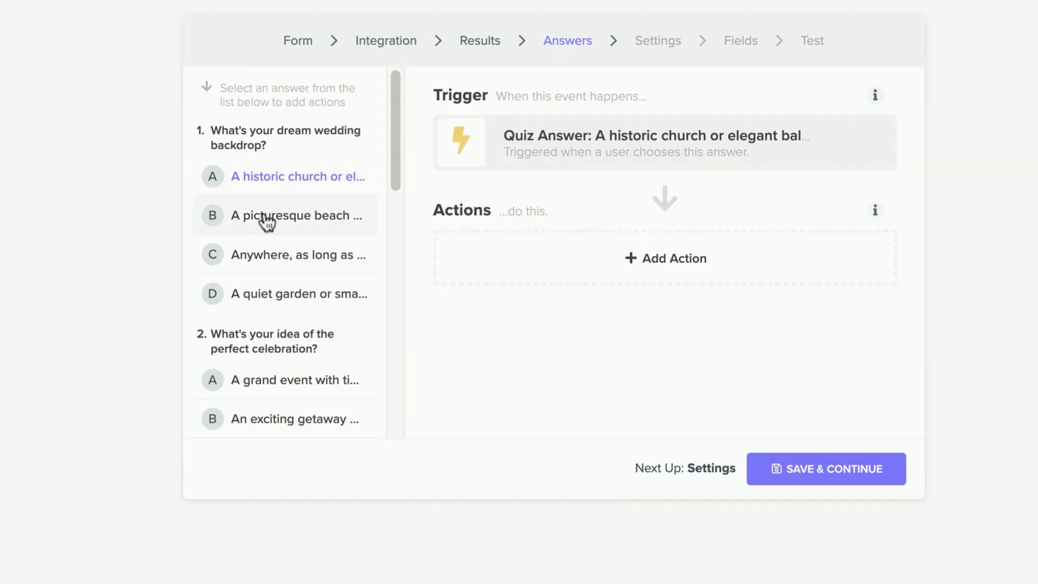
Step: Leave the picturesque-beach answer with no action and save and continue to Mailchimp settings
{"action": "left_click", "coordinate": [294, 216]}
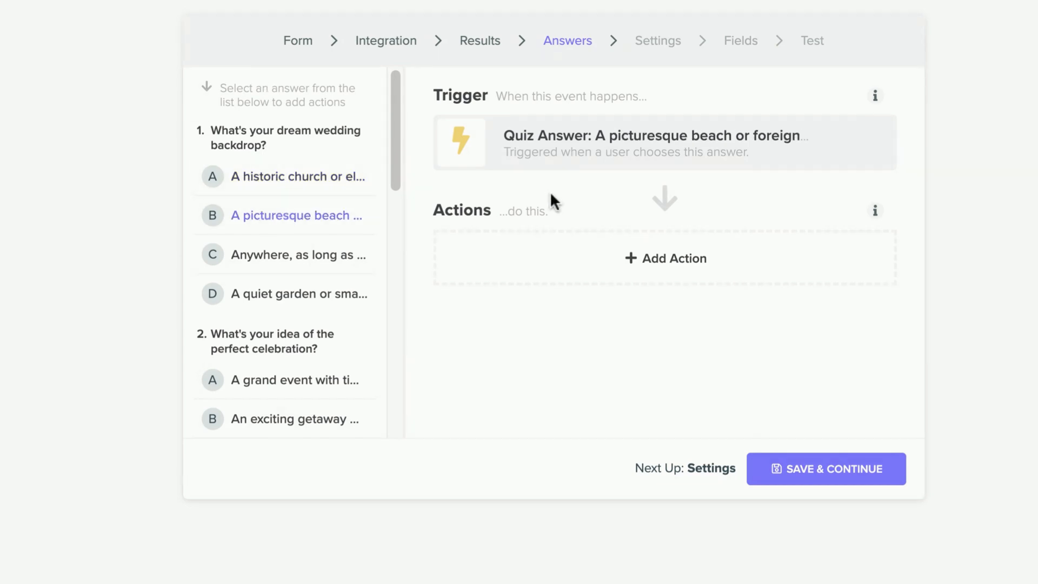
{"action": "left_click", "coordinate": [665, 258]}
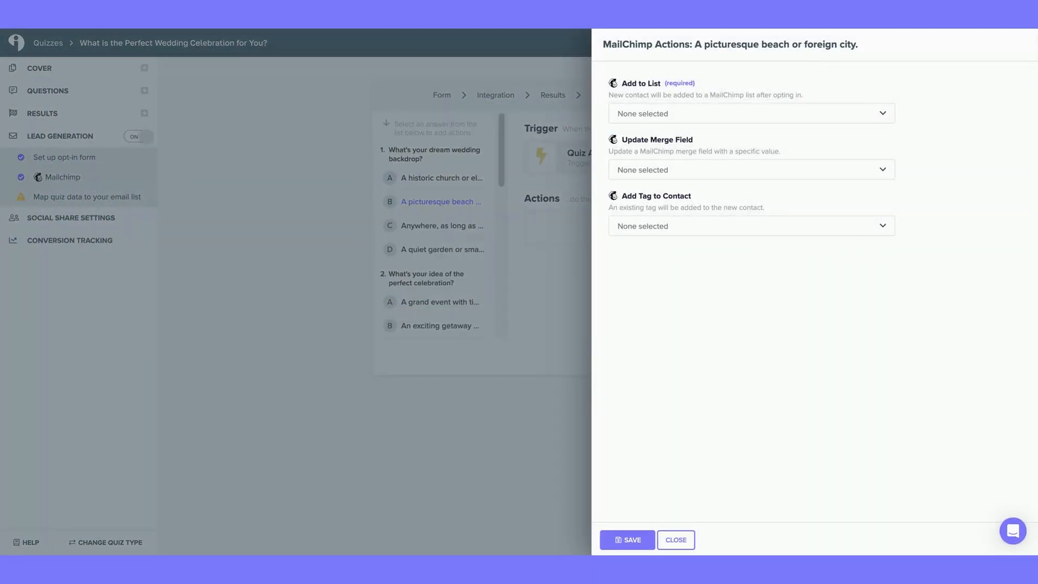
{"action": "left_click", "coordinate": [675, 540]}
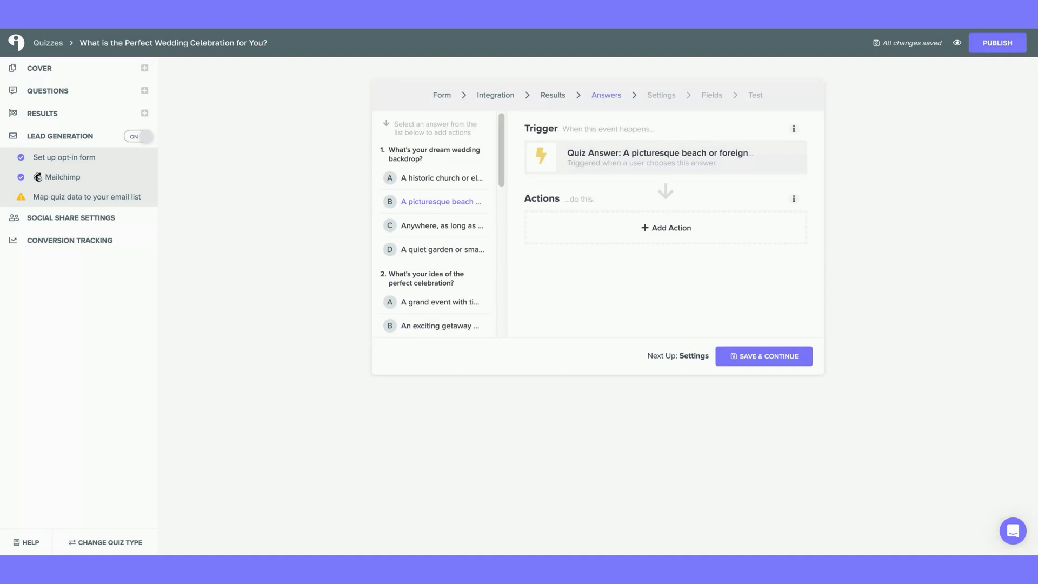
{"action": "mouse_move", "coordinate": [720, 367]}
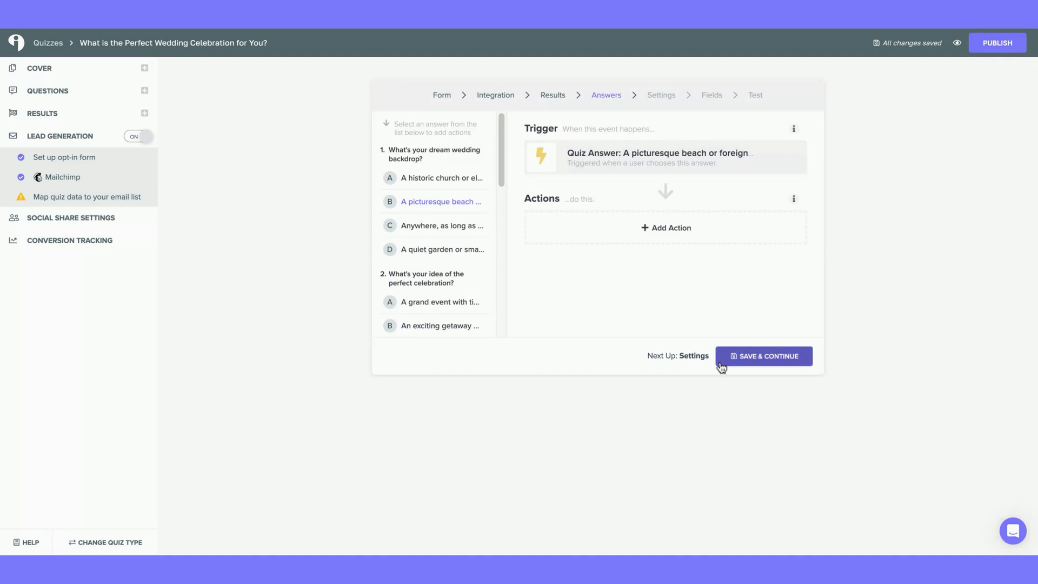
{"action": "left_click", "coordinate": [763, 355]}
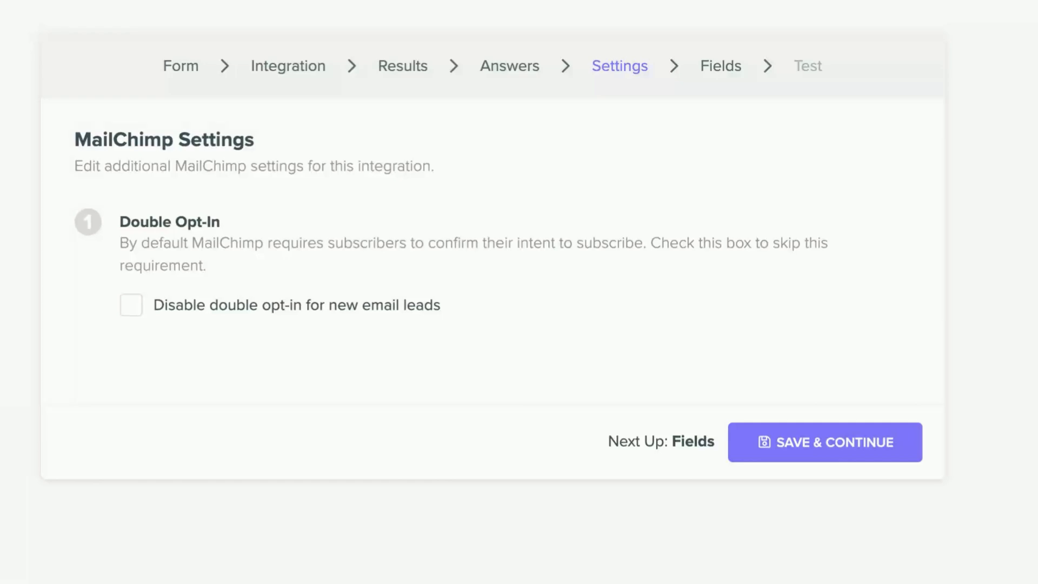
Step: Disable double opt-in for new email leads and continue to form field mapping
{"action": "left_click", "coordinate": [131, 305]}
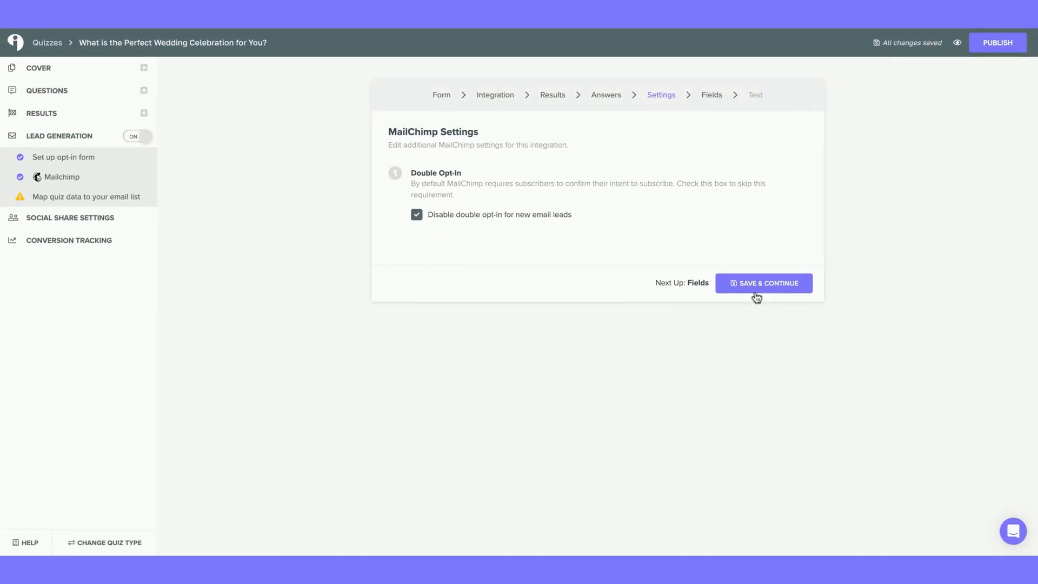
{"action": "left_click", "coordinate": [762, 282]}
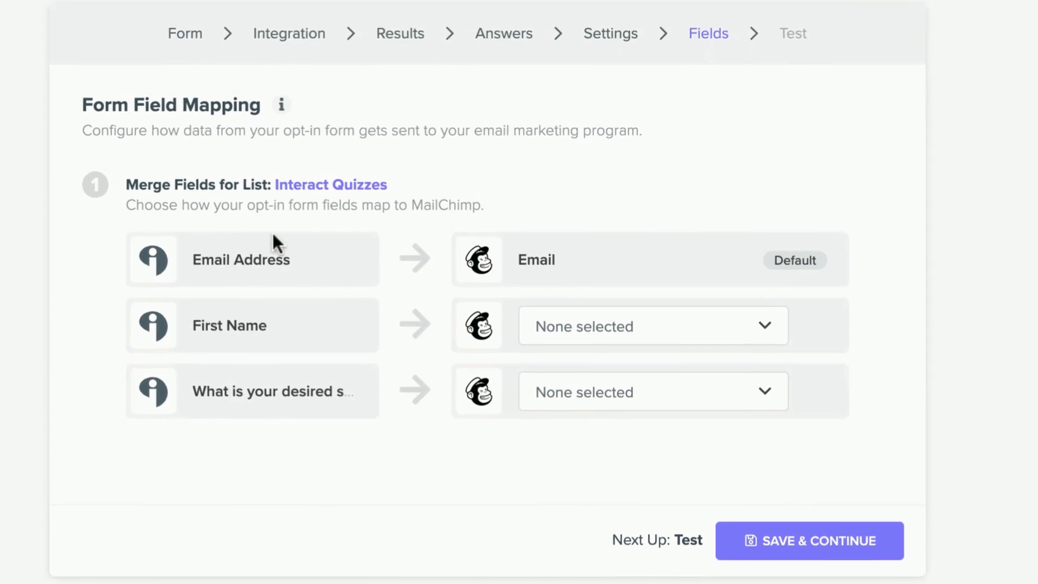
{"action": "mouse_move", "coordinate": [440, 228]}
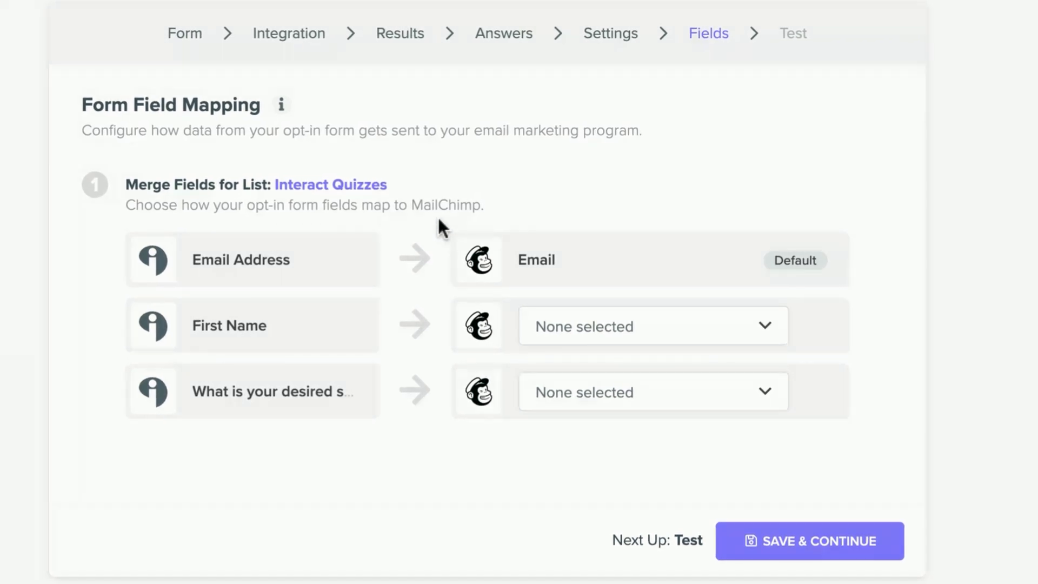
{"action": "mouse_move", "coordinate": [584, 260]}
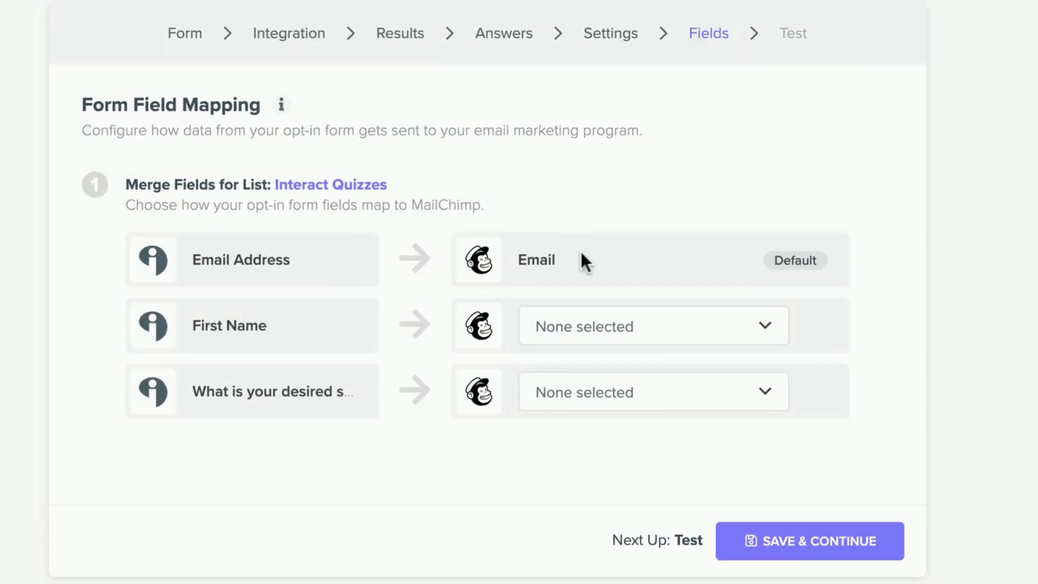
Step: Map First Name and the desired-season question to their Mailchimp merge fields
{"action": "left_click", "coordinate": [654, 326]}
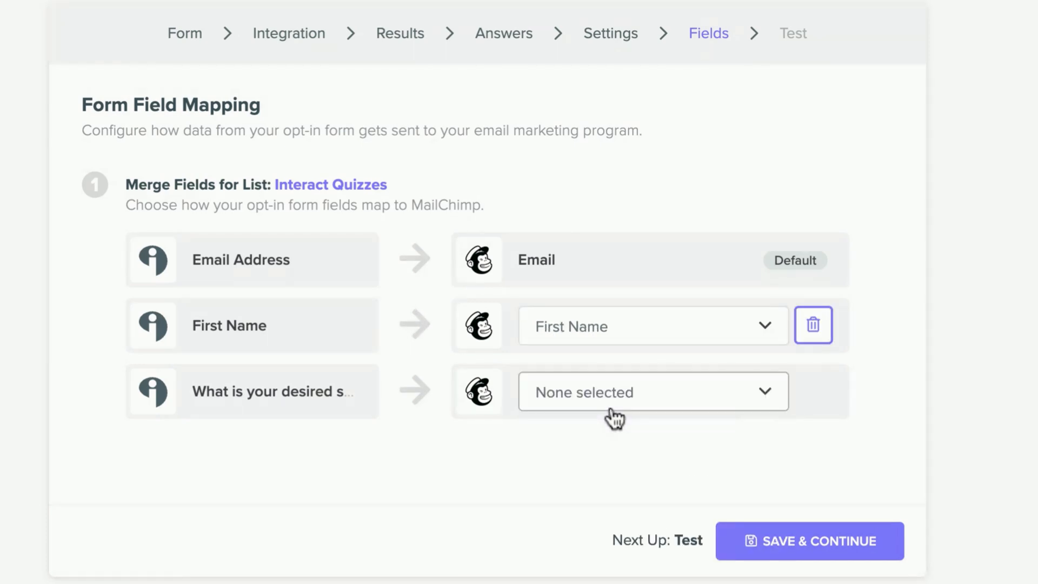
{"action": "mouse_move", "coordinate": [496, 411]}
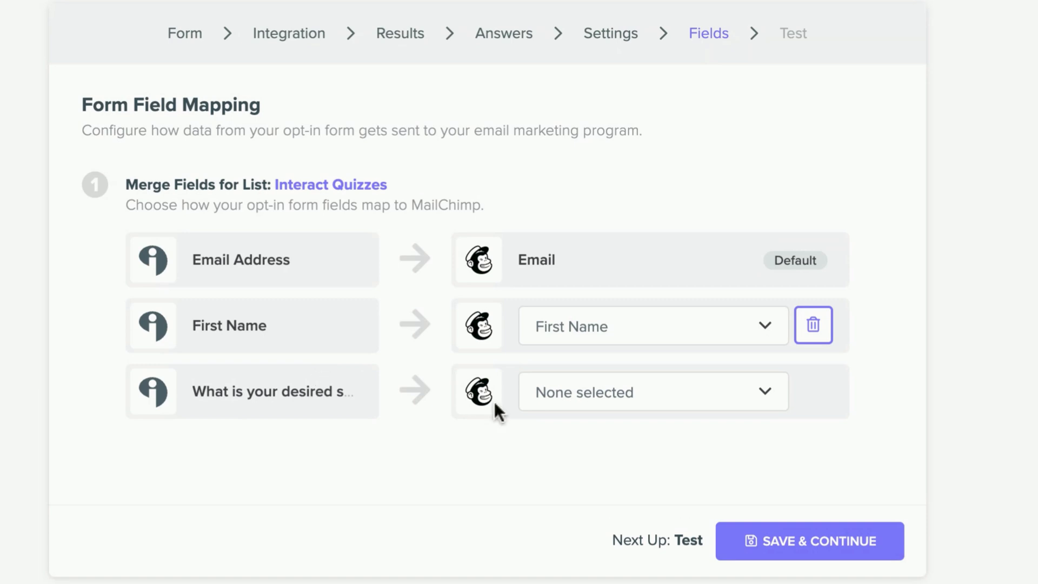
{"action": "left_click", "coordinate": [652, 392]}
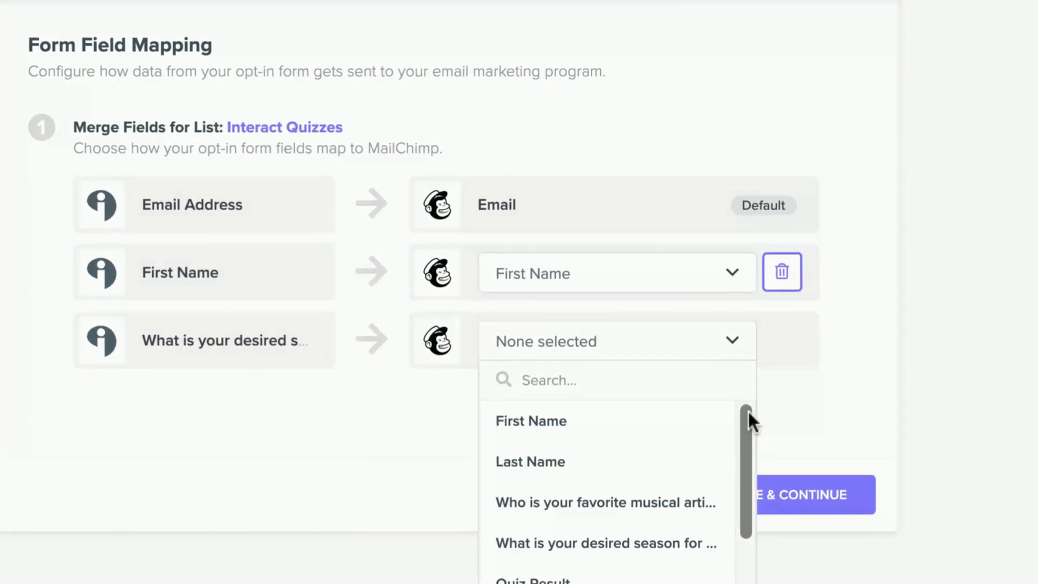
{"action": "scroll", "scroll_direction": "down", "scroll_amount": 3}
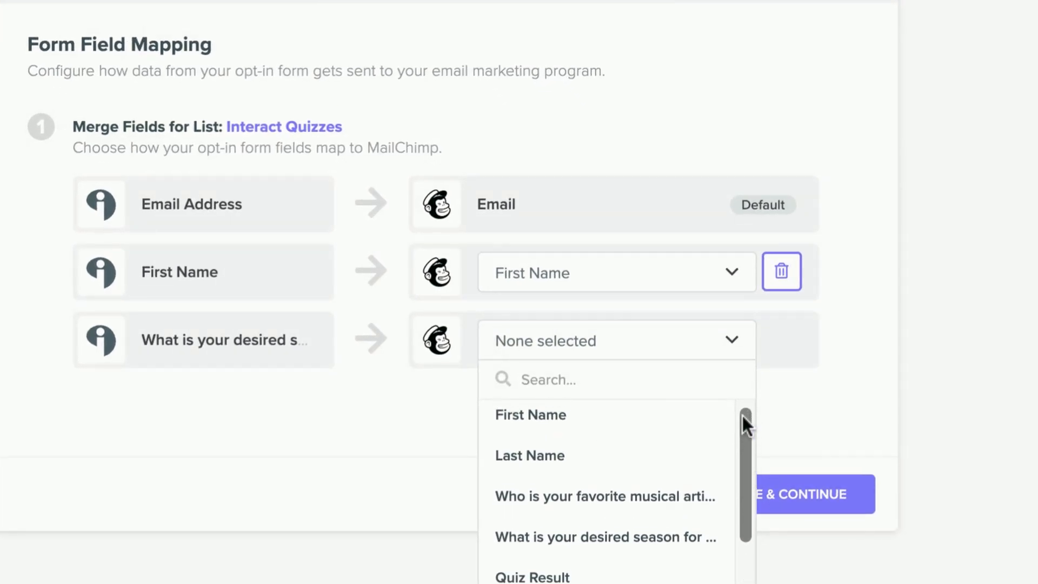
{"action": "left_click", "coordinate": [801, 495]}
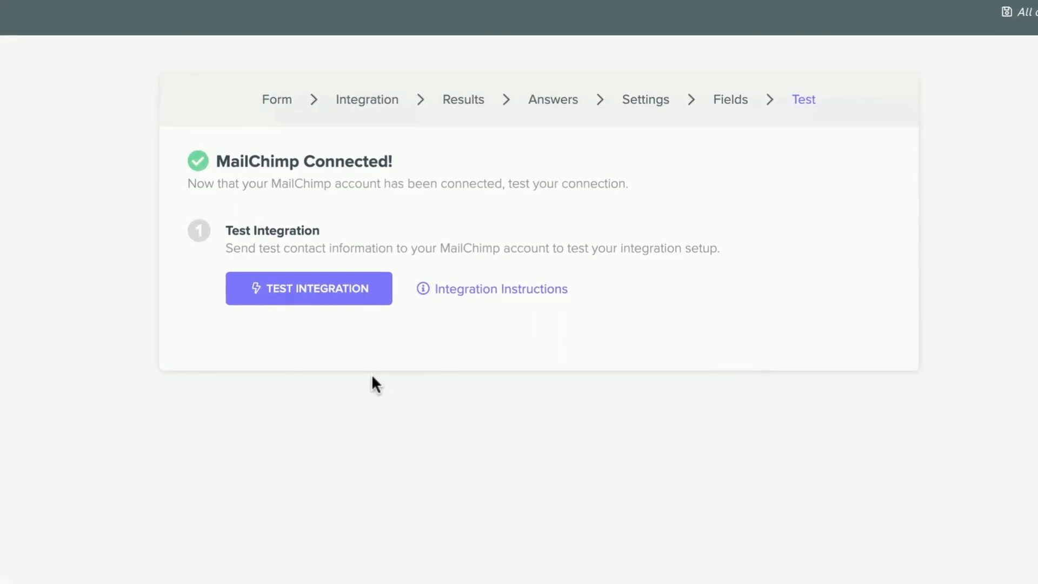
Step: Send a test lead (Mia, Winter, Adventurer) to the Mailchimp list and confirm it was added
{"action": "left_click", "coordinate": [308, 288]}
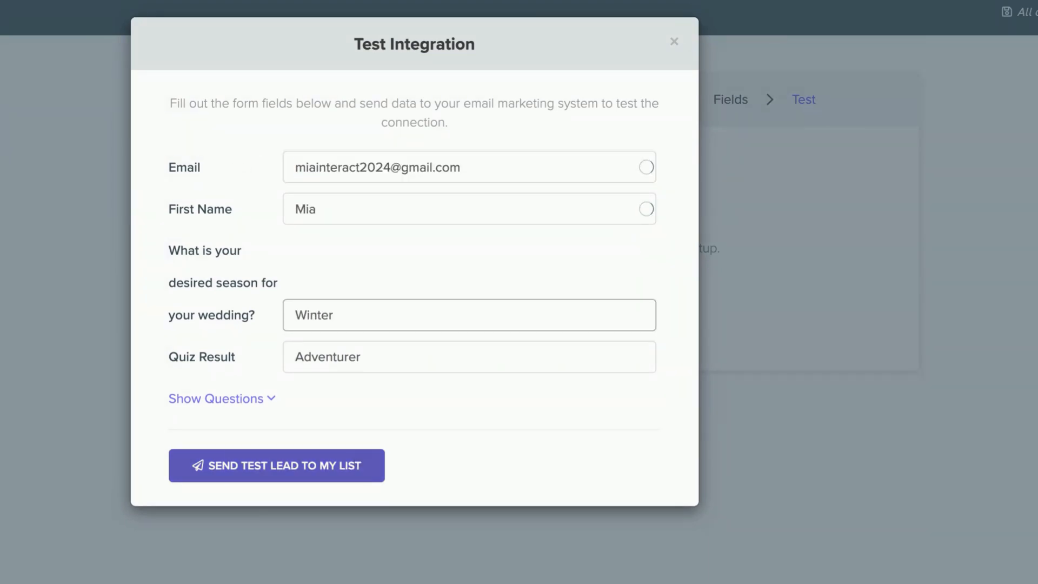
{"action": "left_click", "coordinate": [275, 465]}
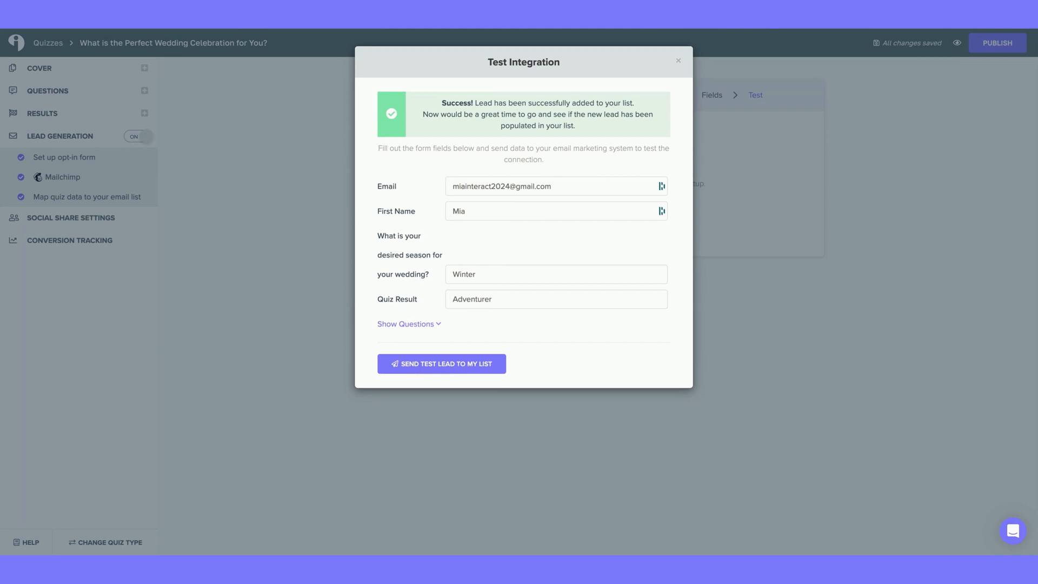
{"action": "mouse_move", "coordinate": [506, 361]}
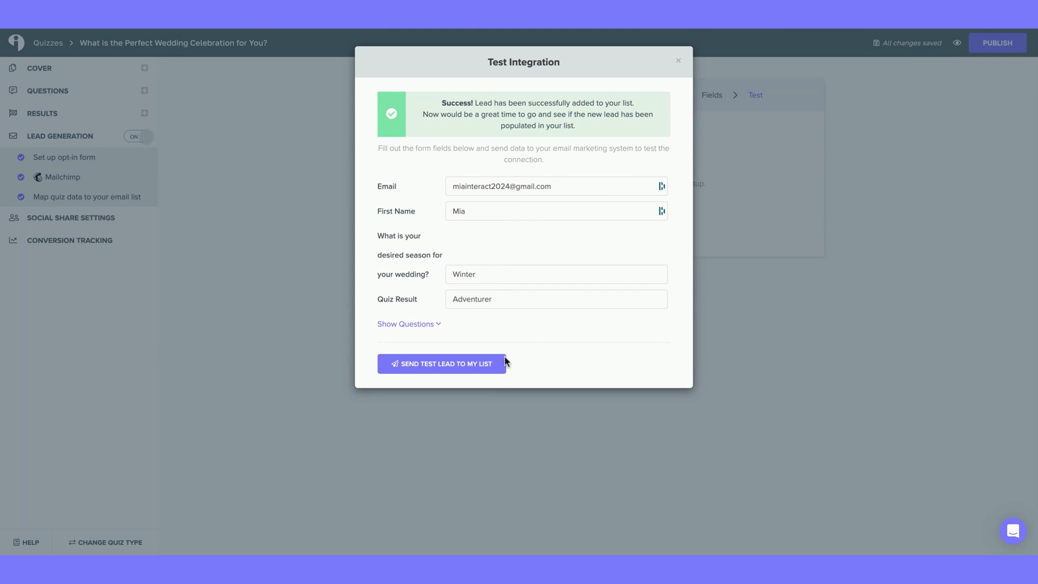
{"action": "left_click", "coordinate": [677, 60]}
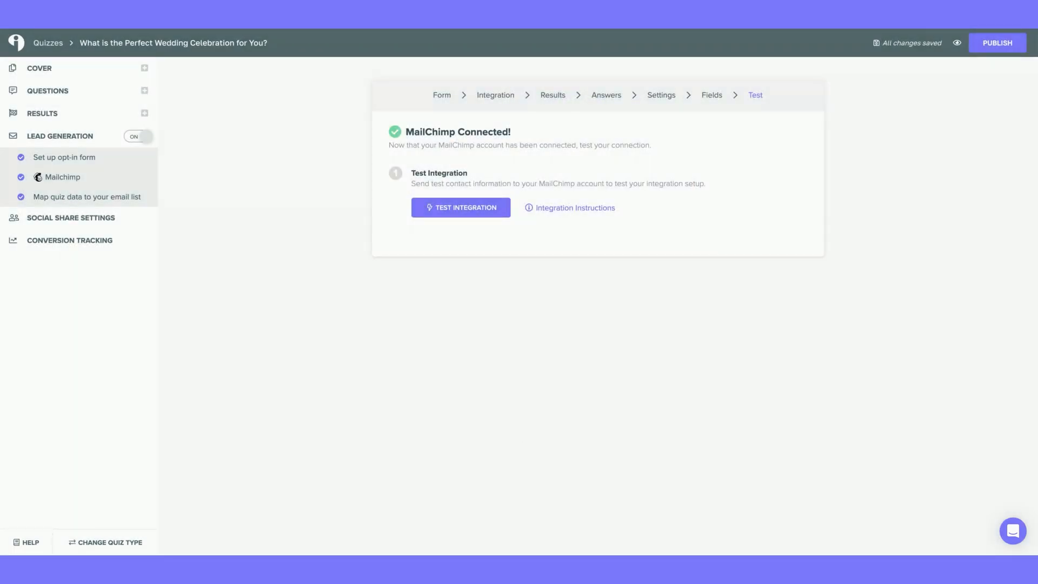
{"action": "mouse_move", "coordinate": [978, 160]}
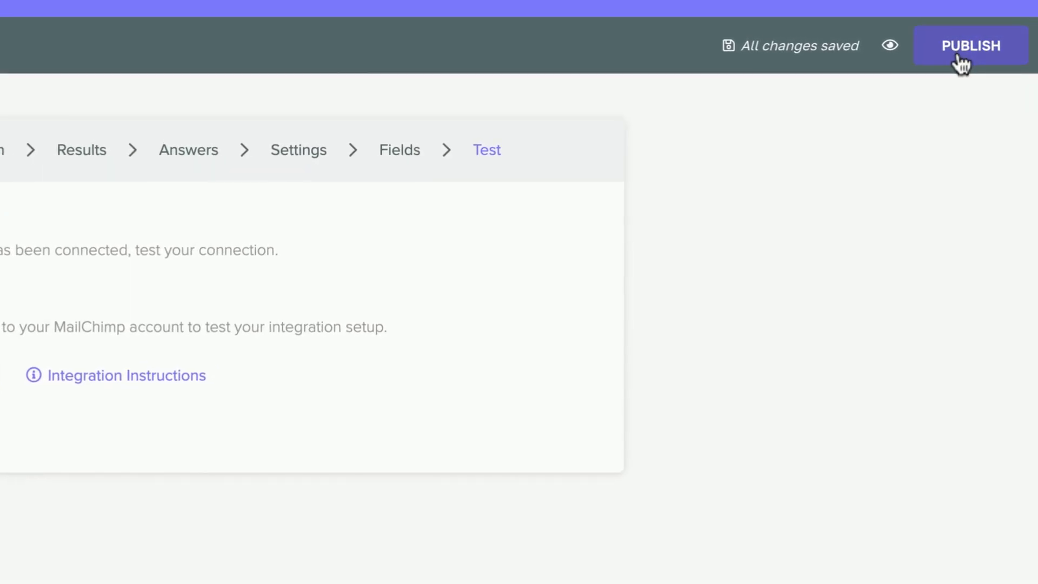
Step: Publish the quiz changes and return to the Quizzes overview
{"action": "left_click", "coordinate": [971, 46]}
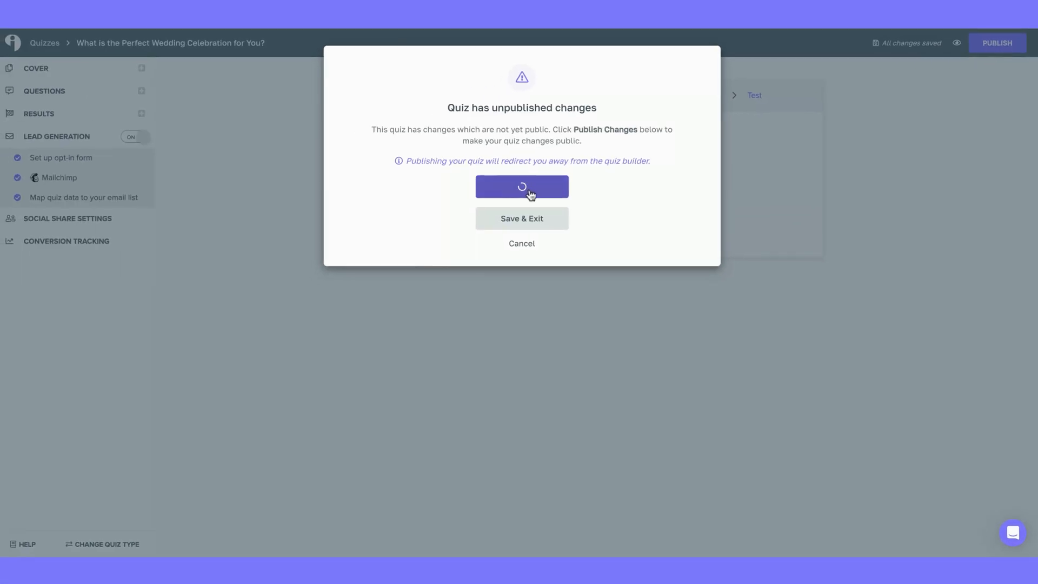
{"action": "left_click", "coordinate": [521, 187]}
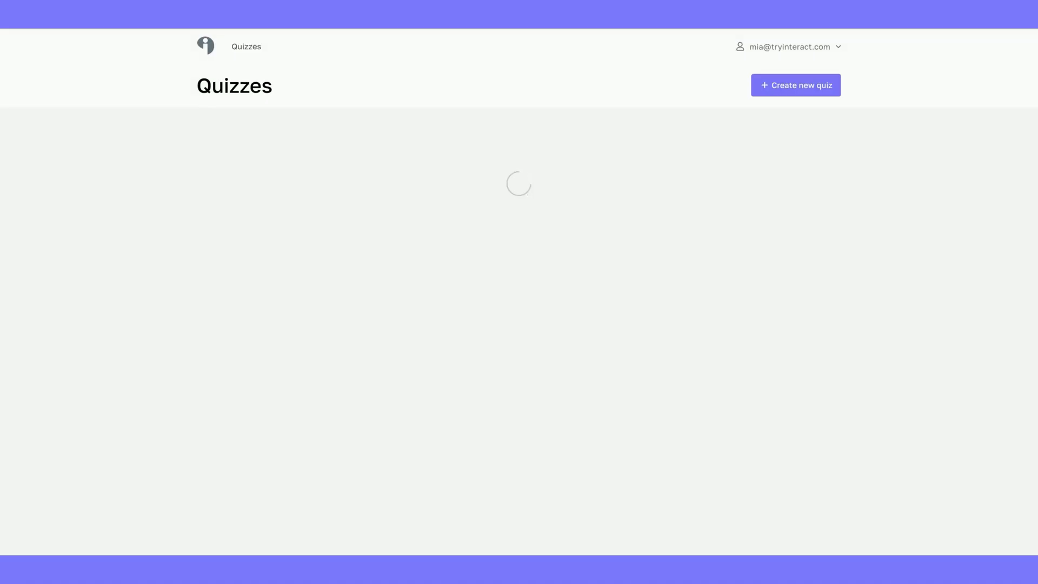